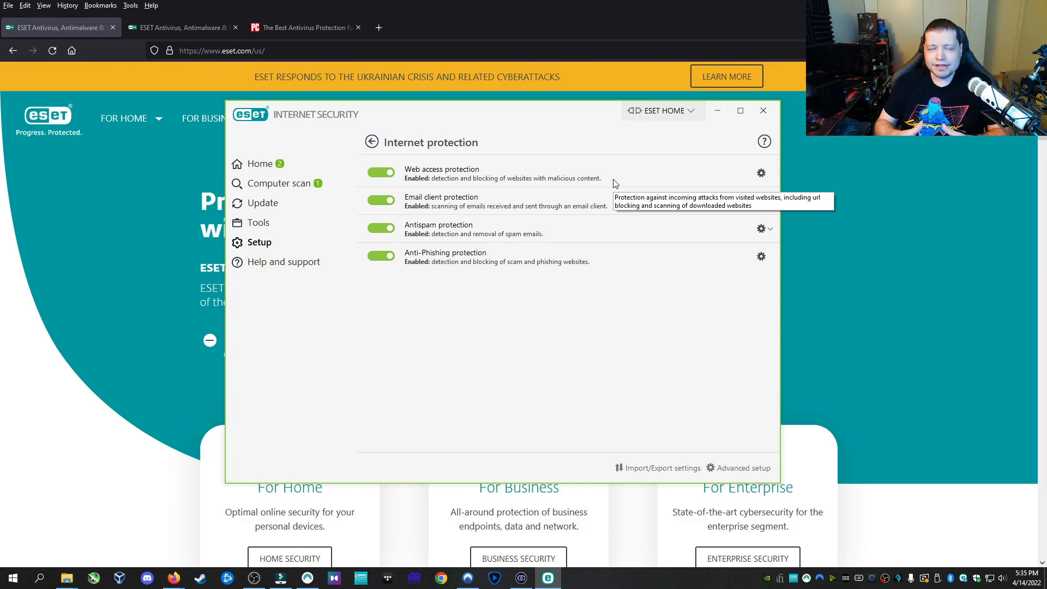
{"action": "mouse_move", "coordinate": [503, 270]}
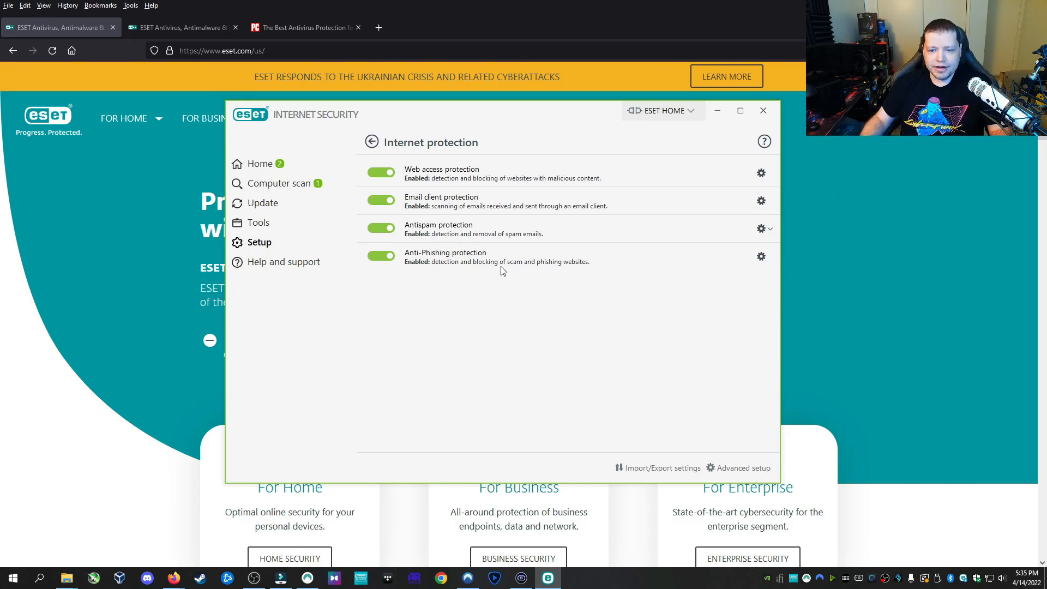
{"action": "mouse_move", "coordinate": [561, 268]}
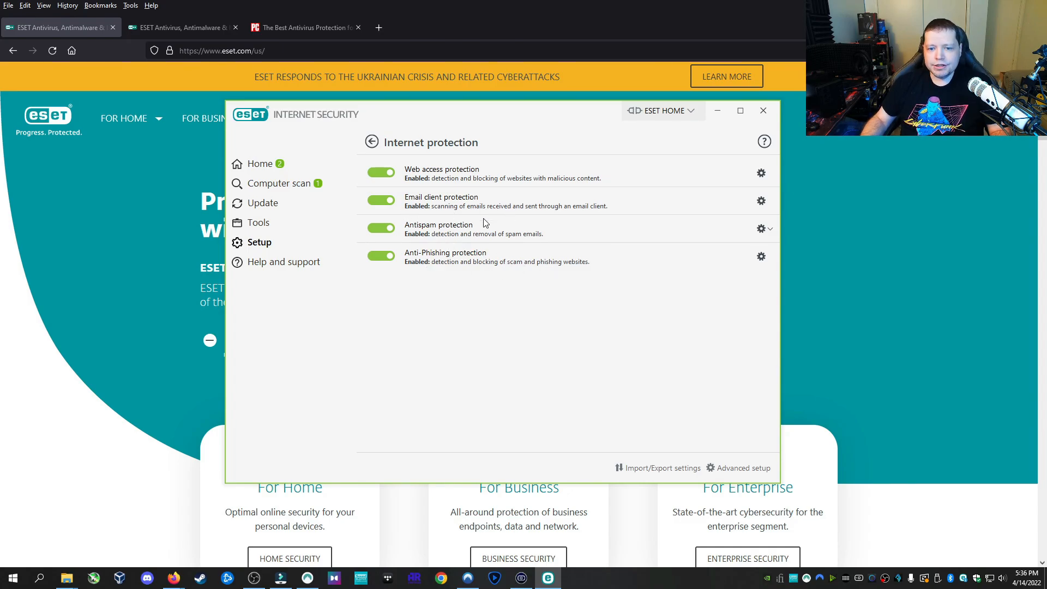
{"action": "mouse_move", "coordinate": [447, 219]}
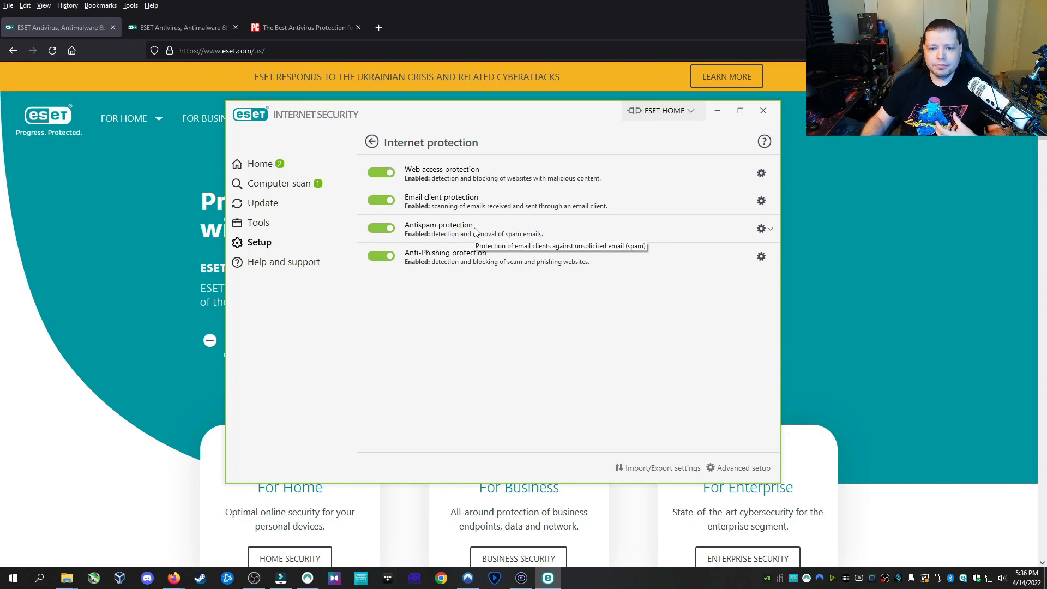
{"action": "mouse_move", "coordinate": [491, 204]}
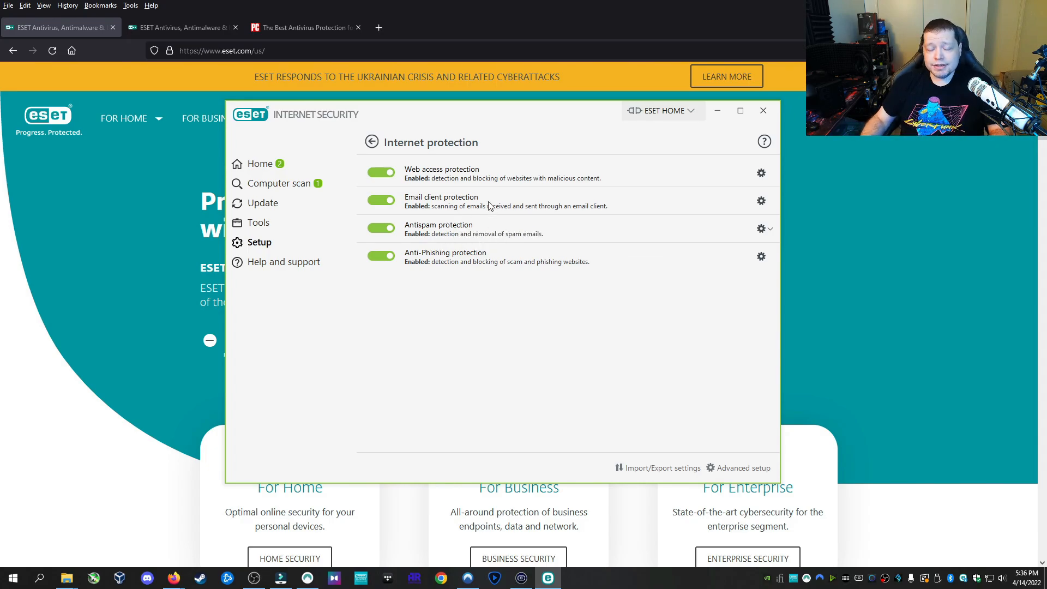
- Return to Setup and open Network protection with firewall, attack and botnet protection
{"action": "left_click", "coordinate": [372, 142]}
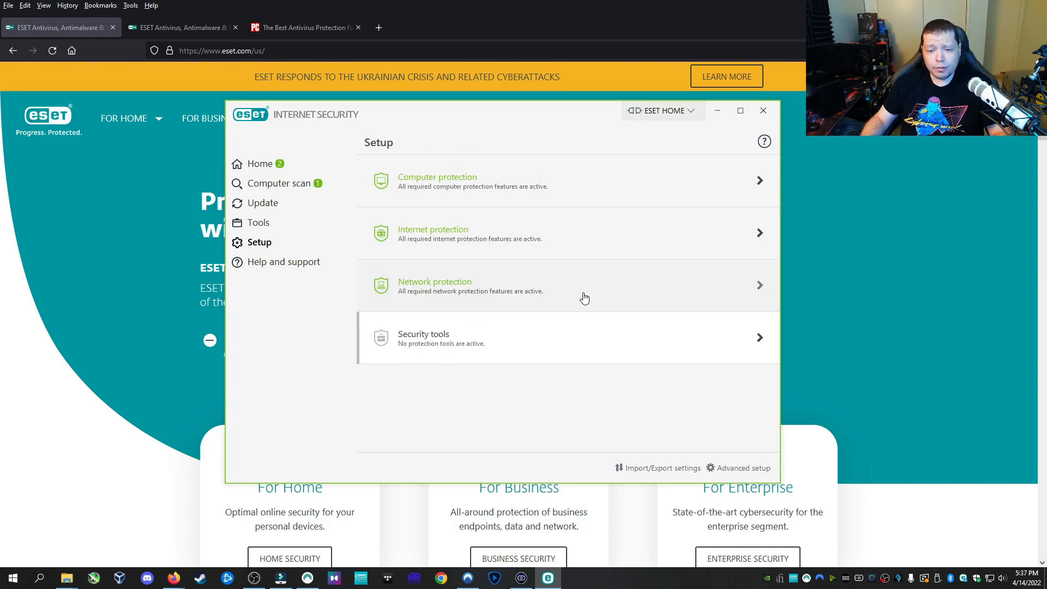
{"action": "left_click", "coordinate": [586, 286]}
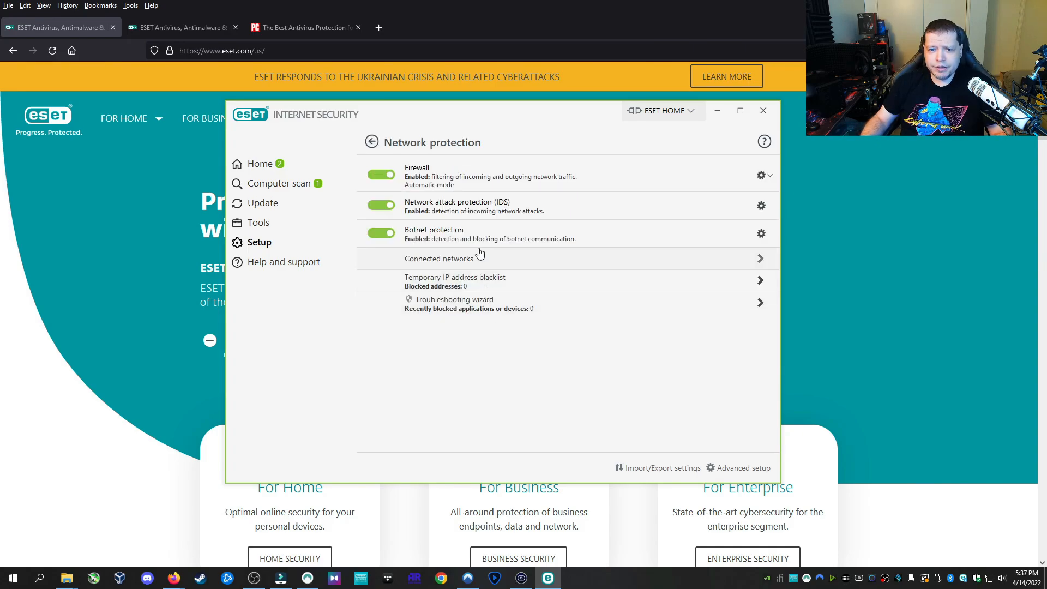
{"action": "mouse_move", "coordinate": [550, 210]}
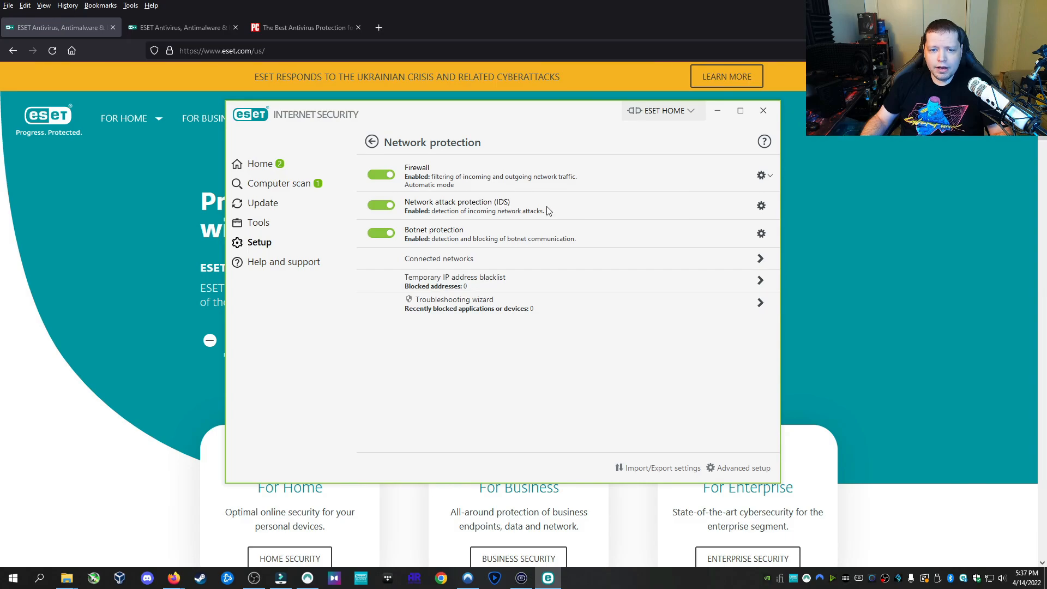
{"action": "mouse_move", "coordinate": [498, 242]}
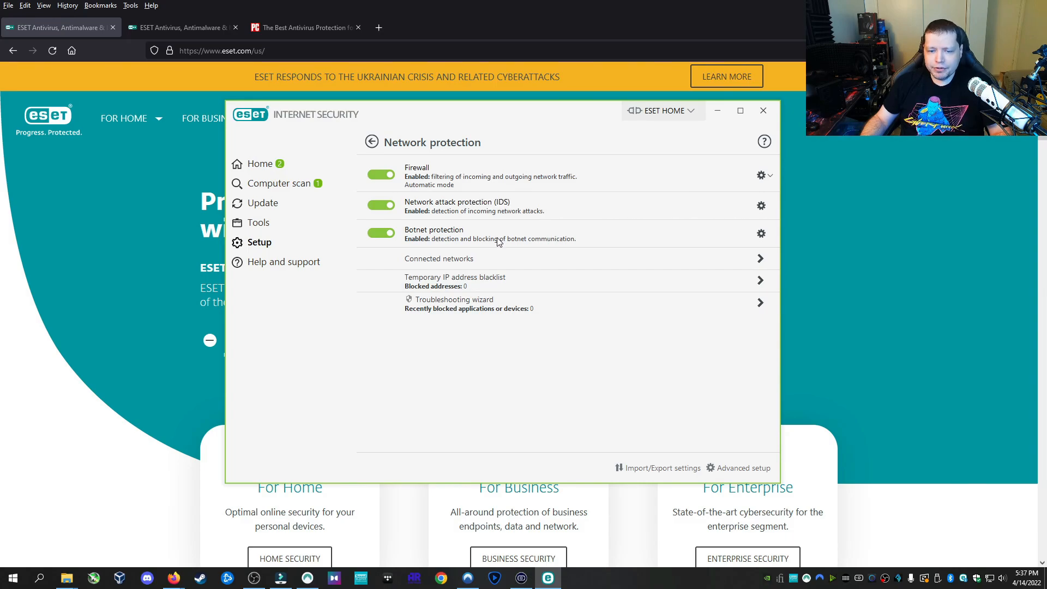
{"action": "mouse_move", "coordinate": [498, 242]}
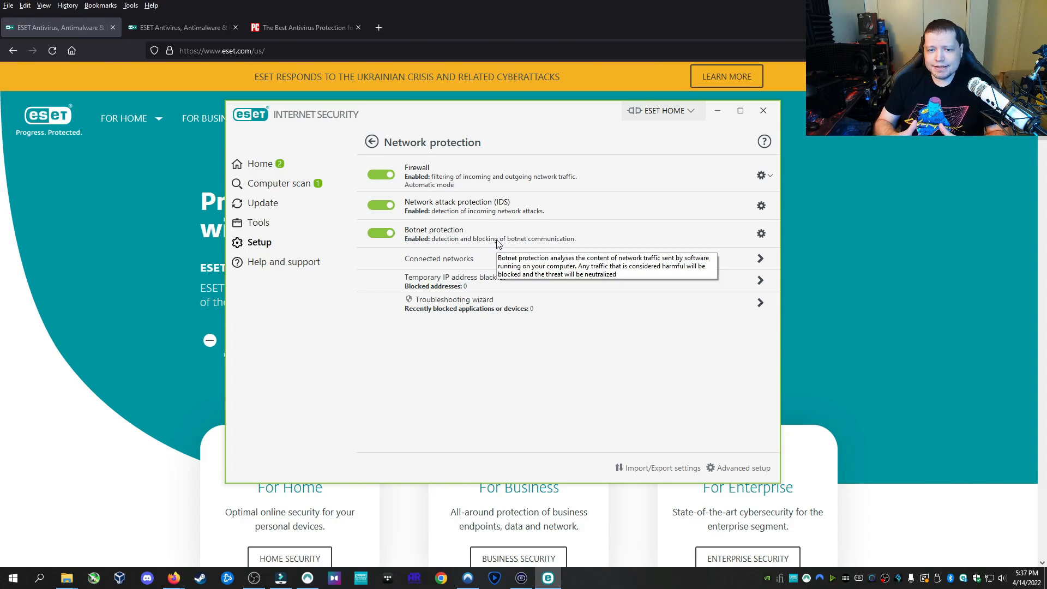
{"action": "mouse_move", "coordinate": [605, 201]}
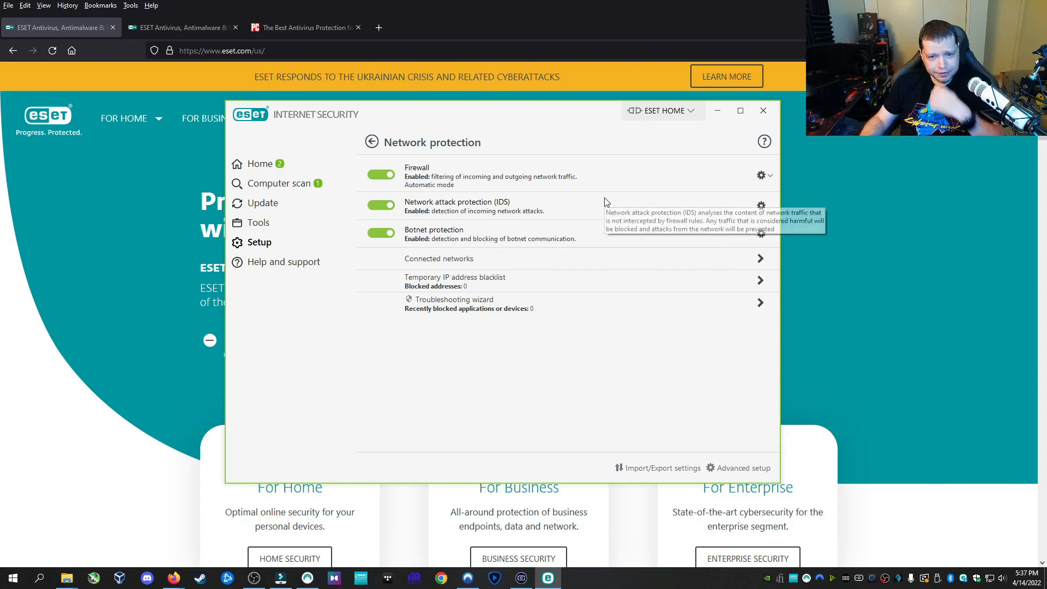
- Open the firewall's advanced configuration and review the single 'Block 135-138' rule
{"action": "left_click", "coordinate": [761, 175]}
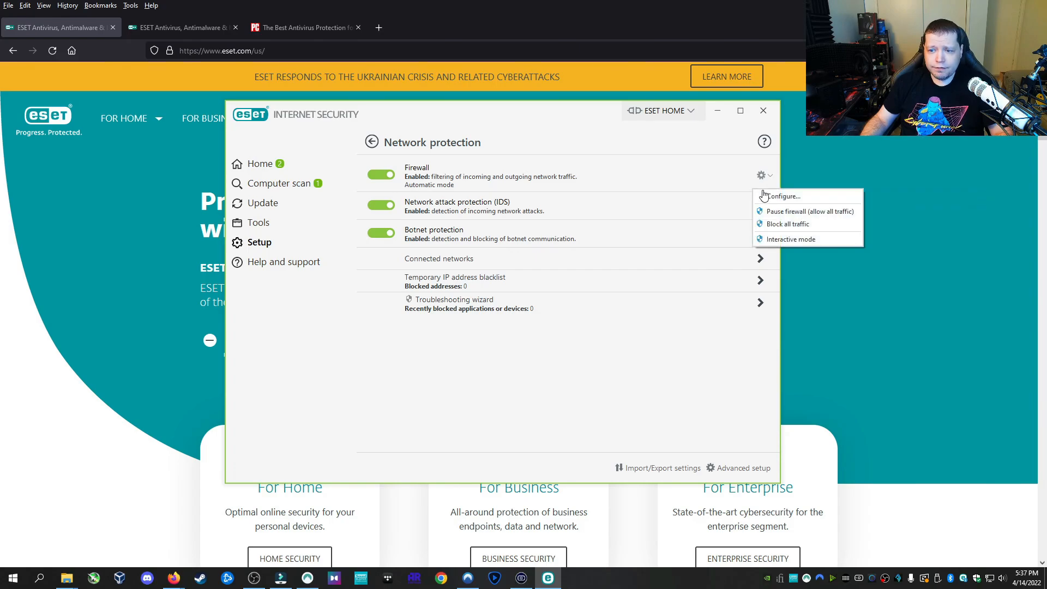
{"action": "left_click", "coordinate": [783, 196]}
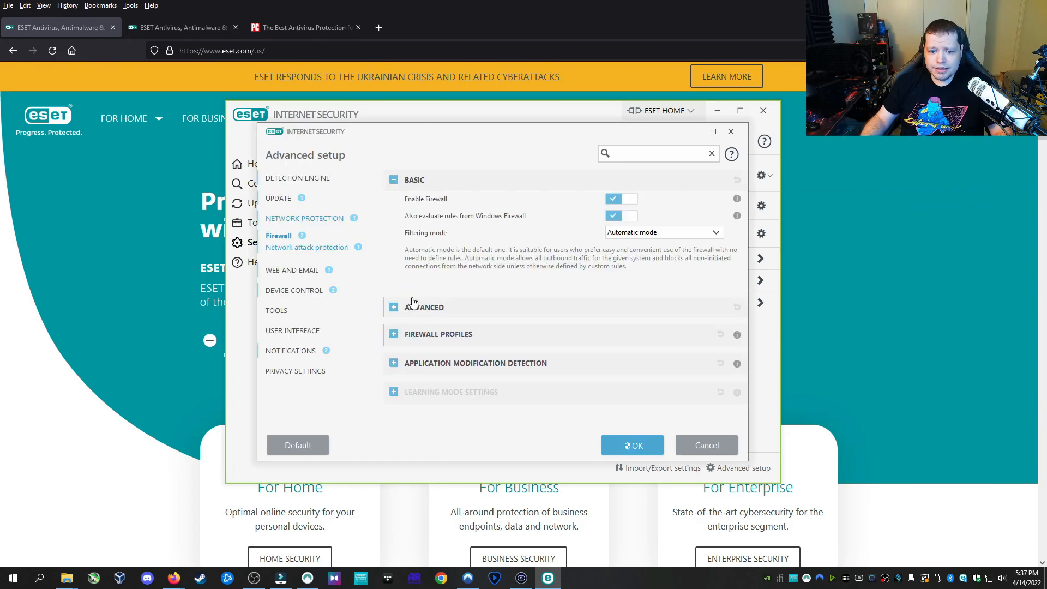
{"action": "left_click", "coordinate": [393, 307]}
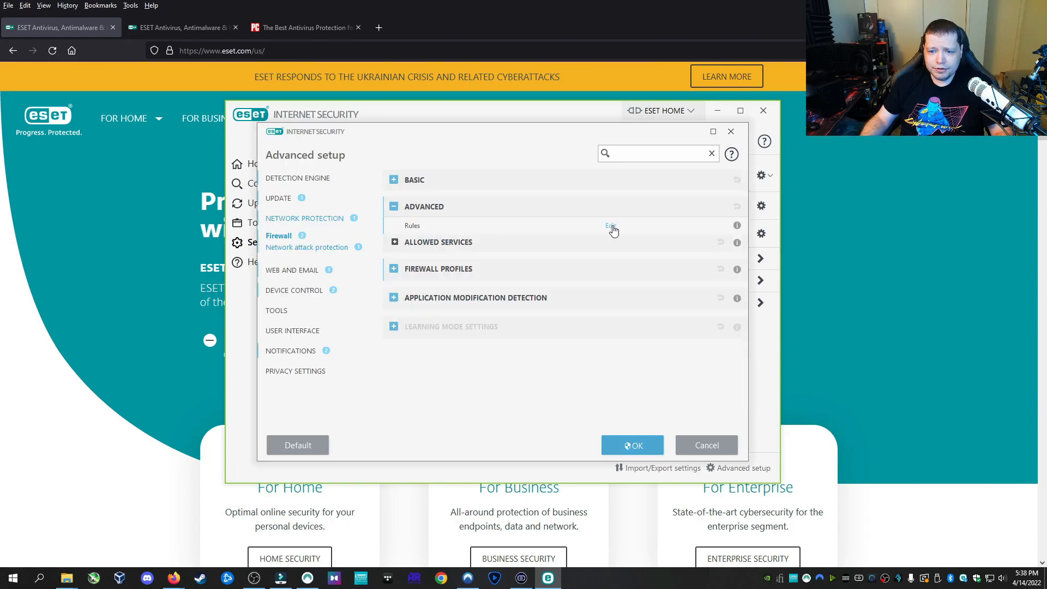
{"action": "left_click", "coordinate": [609, 226]}
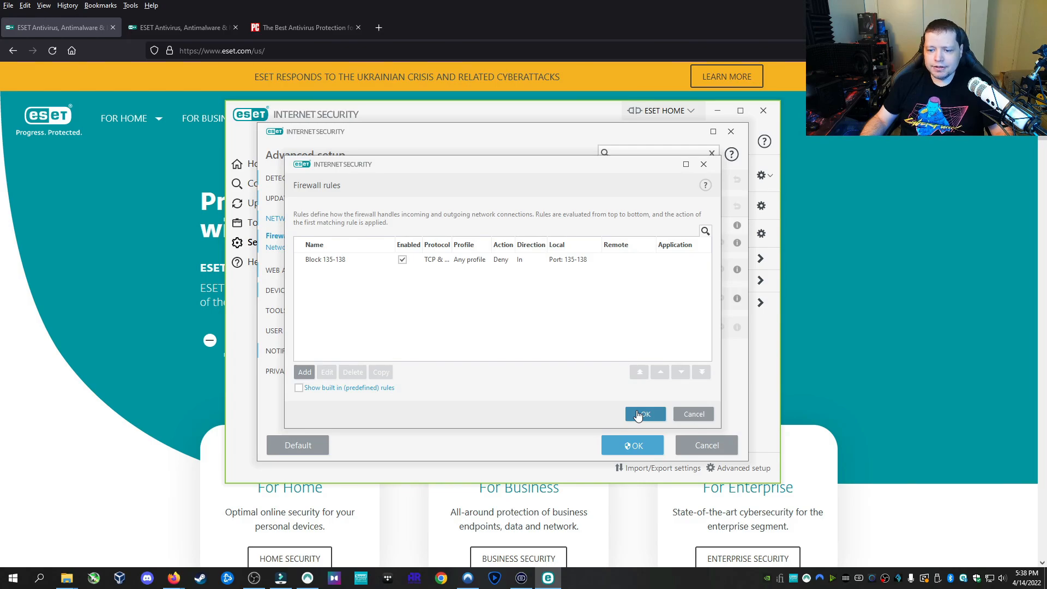
{"action": "left_click", "coordinate": [645, 414]}
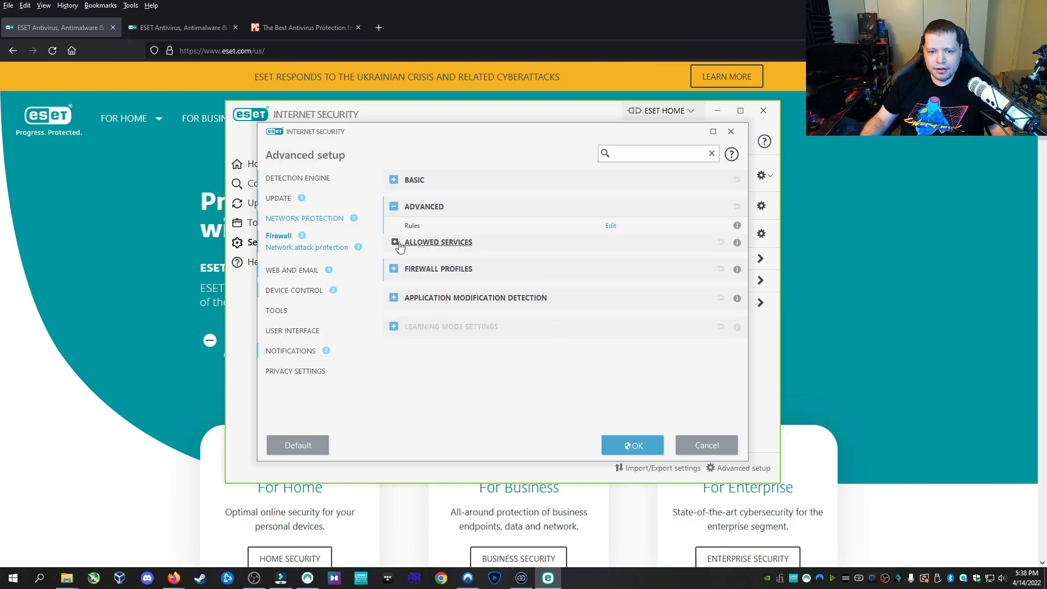
- Turn off 'Allow remote desktop in the Trusted zone' under the firewall's Allowed services
{"action": "left_click", "coordinate": [394, 242]}
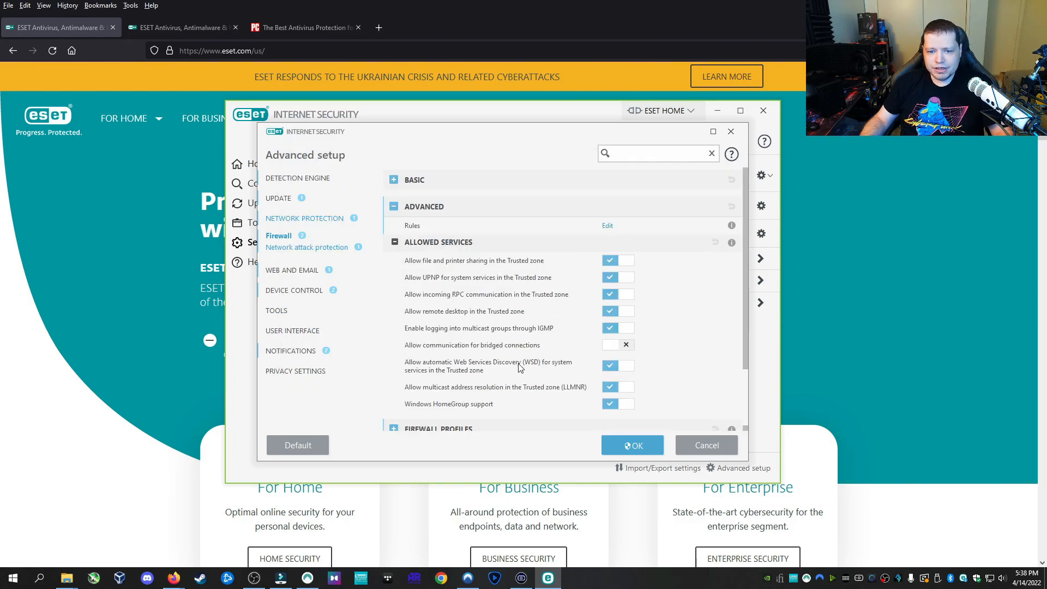
{"action": "mouse_move", "coordinate": [496, 321]}
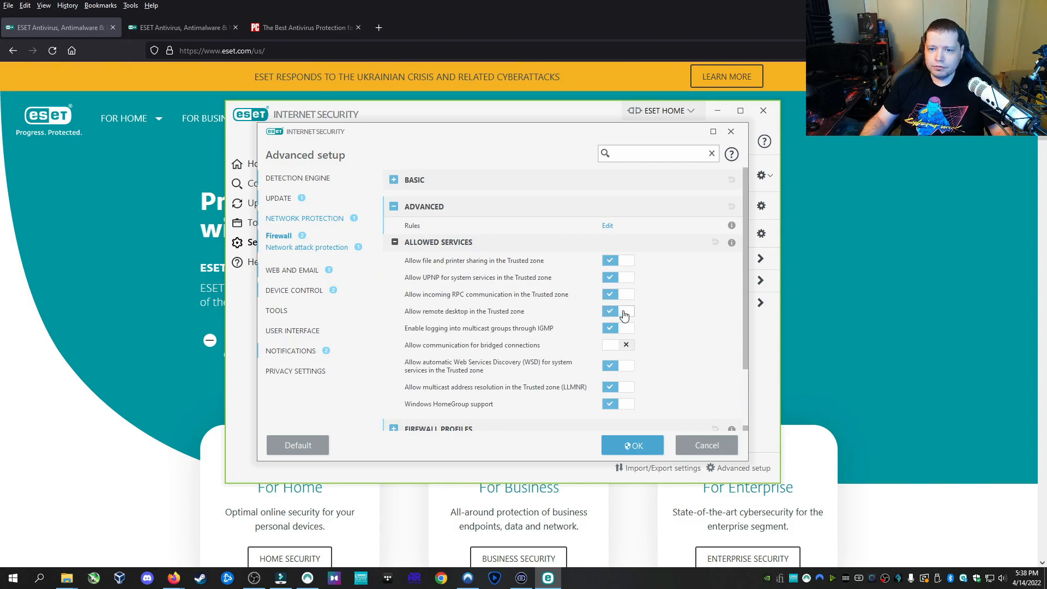
{"action": "left_click", "coordinate": [618, 311]}
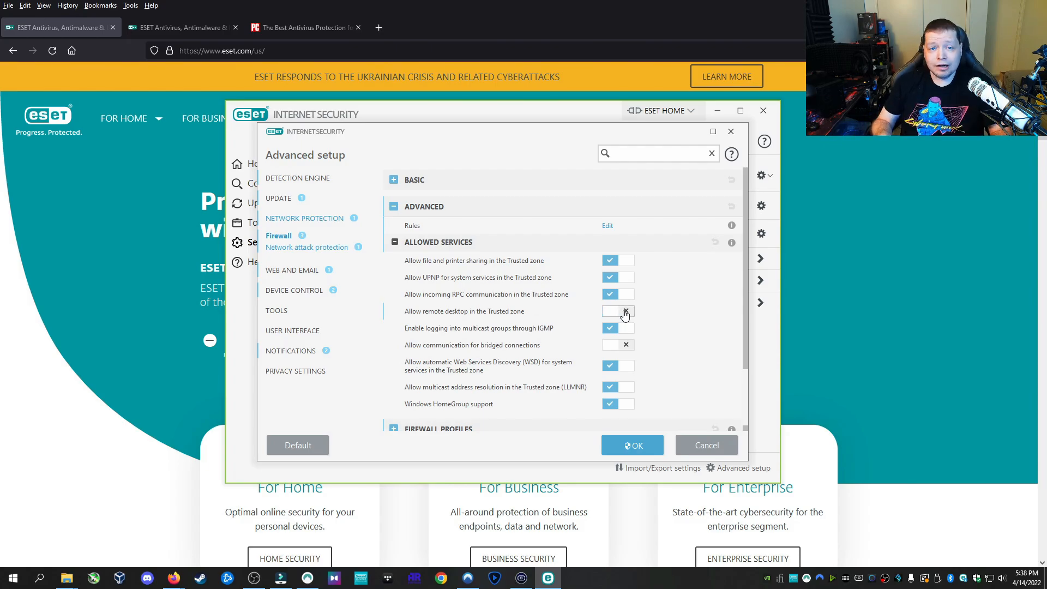
{"action": "left_click", "coordinate": [618, 311]}
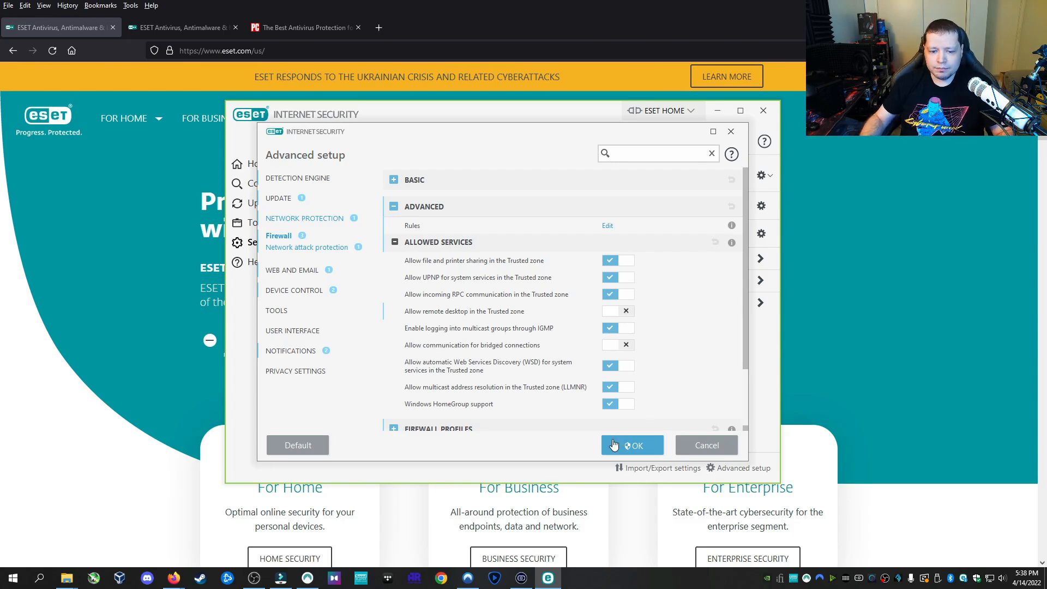
{"action": "scroll", "scroll_direction": "down", "scroll_amount": 3}
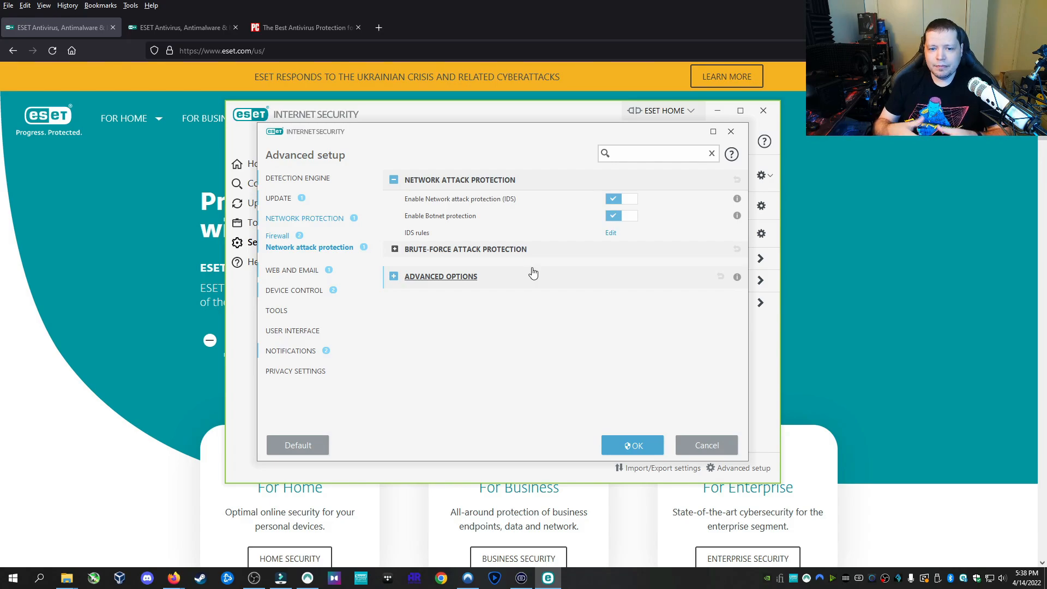
{"action": "mouse_move", "coordinate": [498, 257]}
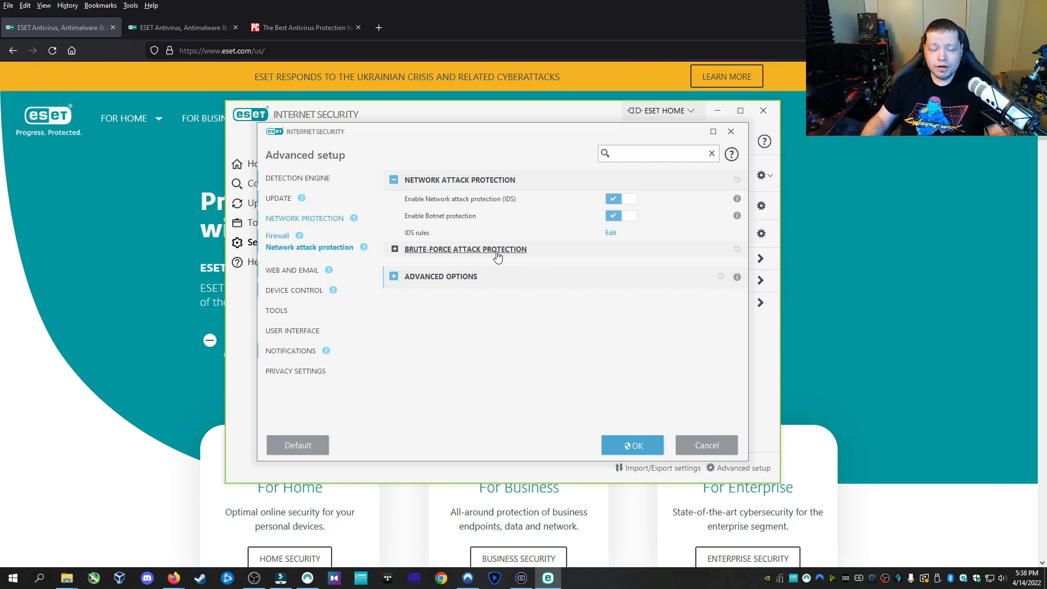
{"action": "mouse_move", "coordinate": [470, 265]}
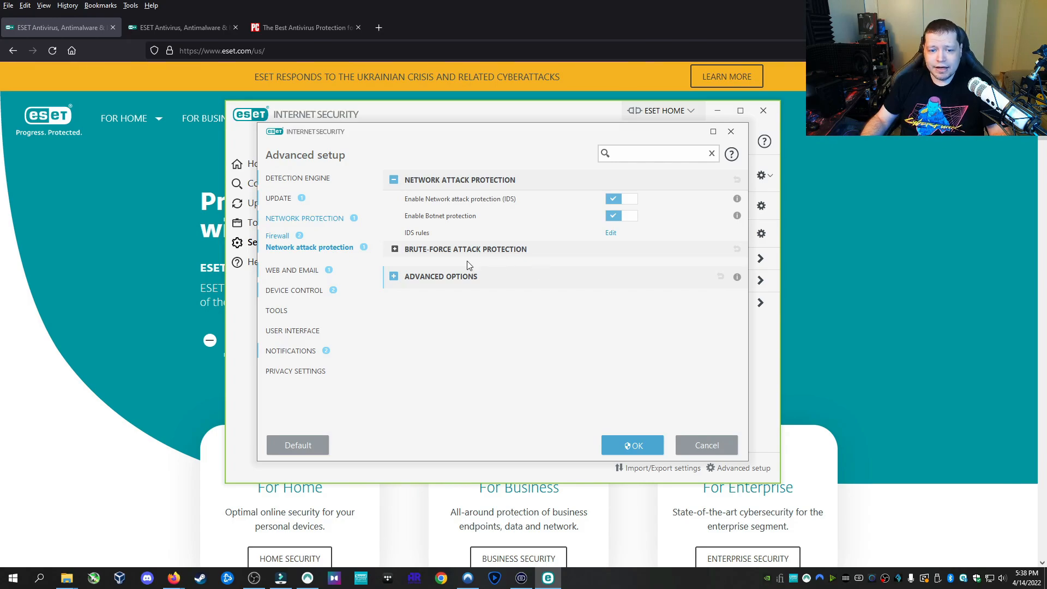
- Expand Network attack protection's advanced options showing intrusion detection and packet inspection
{"action": "left_click", "coordinate": [395, 249]}
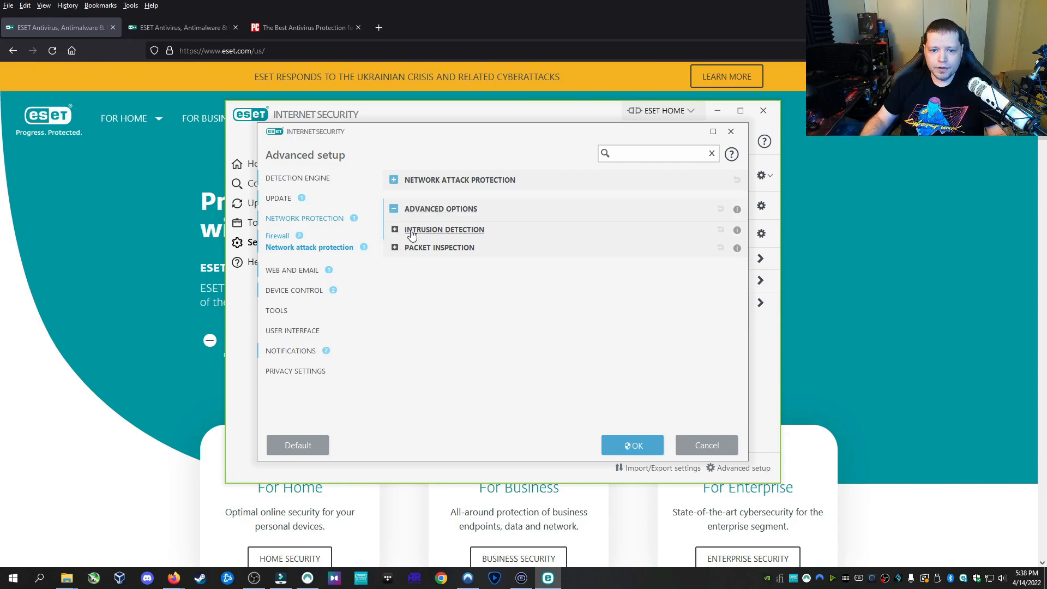
- Review SMB packet inspection, confirm advanced setup with OK, and go to Tools
{"action": "left_click", "coordinate": [395, 248]}
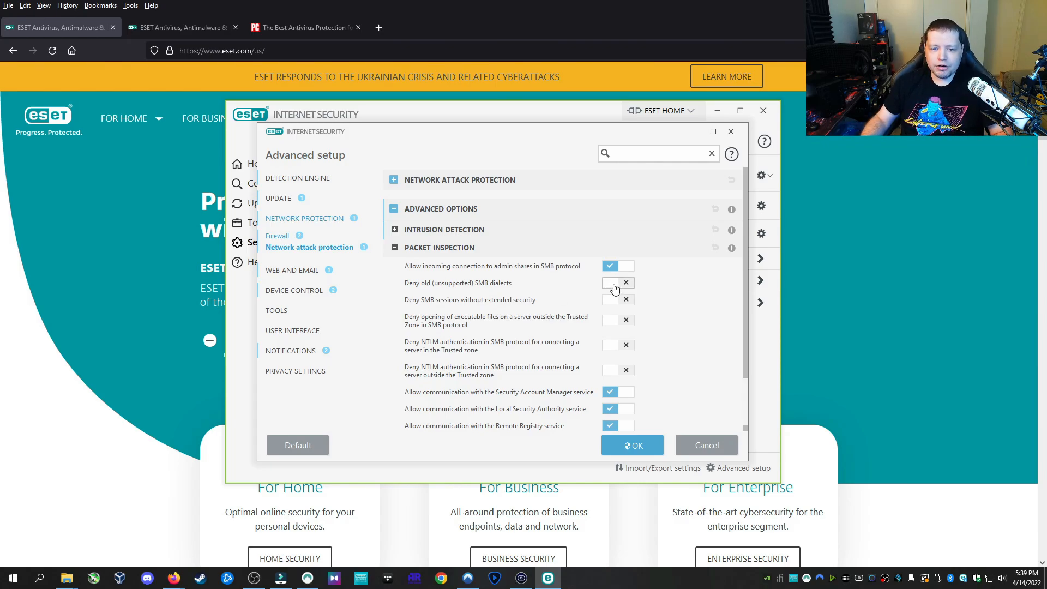
{"action": "mouse_move", "coordinate": [509, 332]}
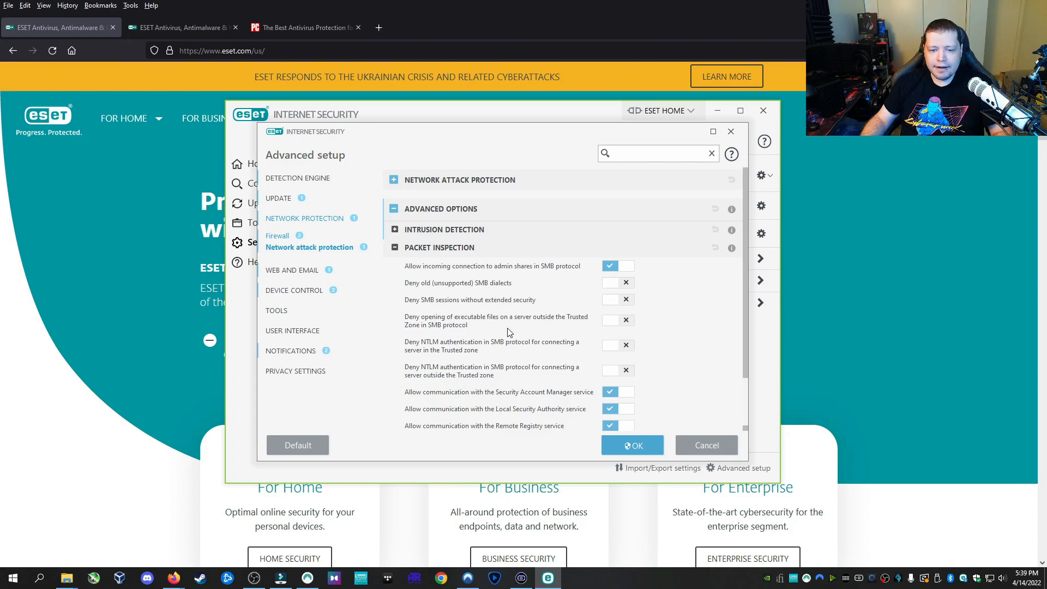
{"action": "mouse_move", "coordinate": [631, 435]}
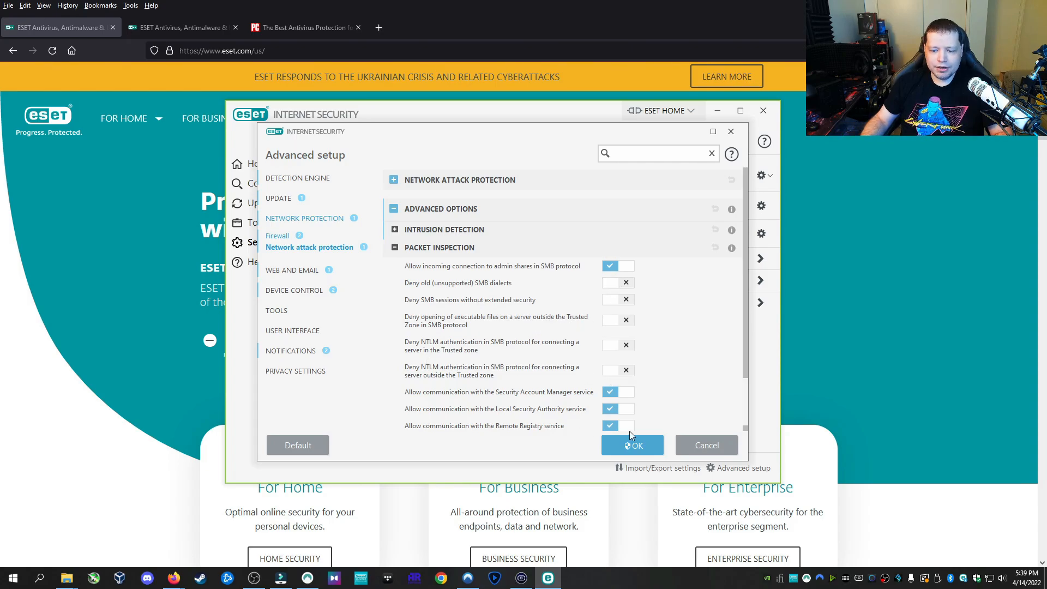
{"action": "left_click", "coordinate": [632, 445]}
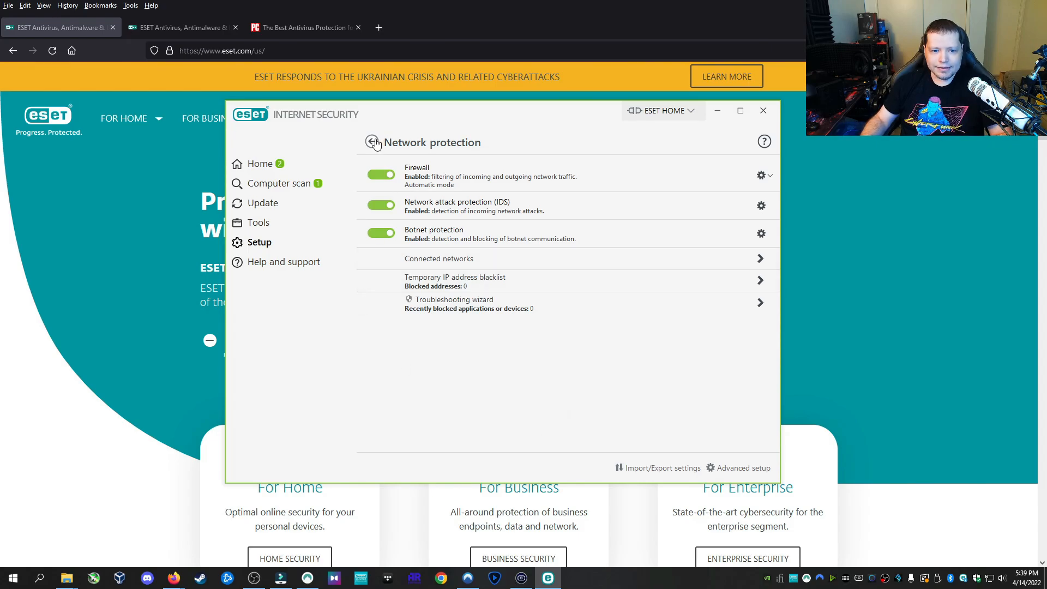
{"action": "left_click", "coordinate": [373, 142]}
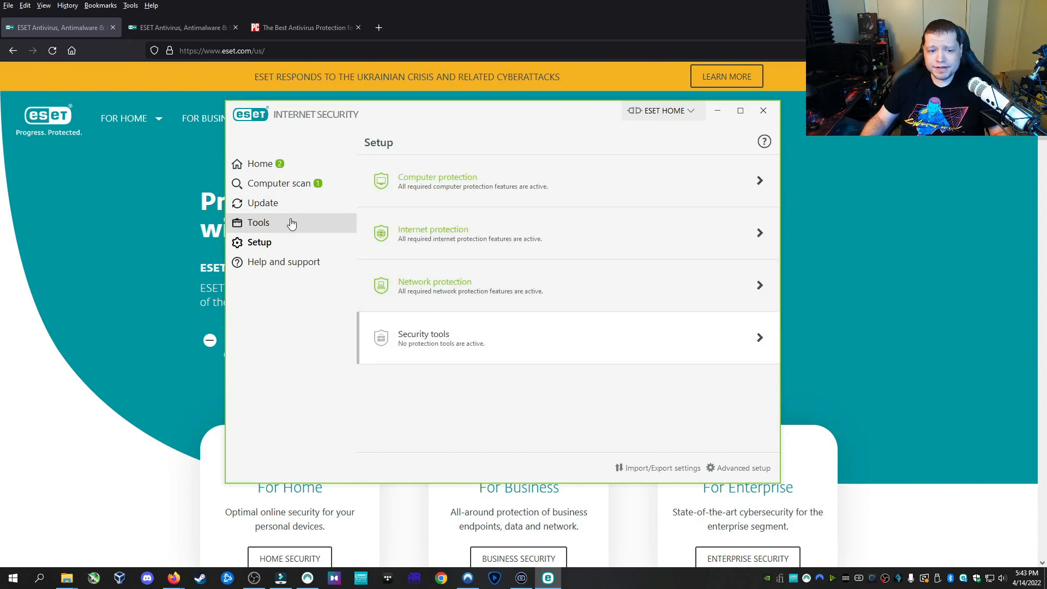
{"action": "left_click", "coordinate": [259, 223]}
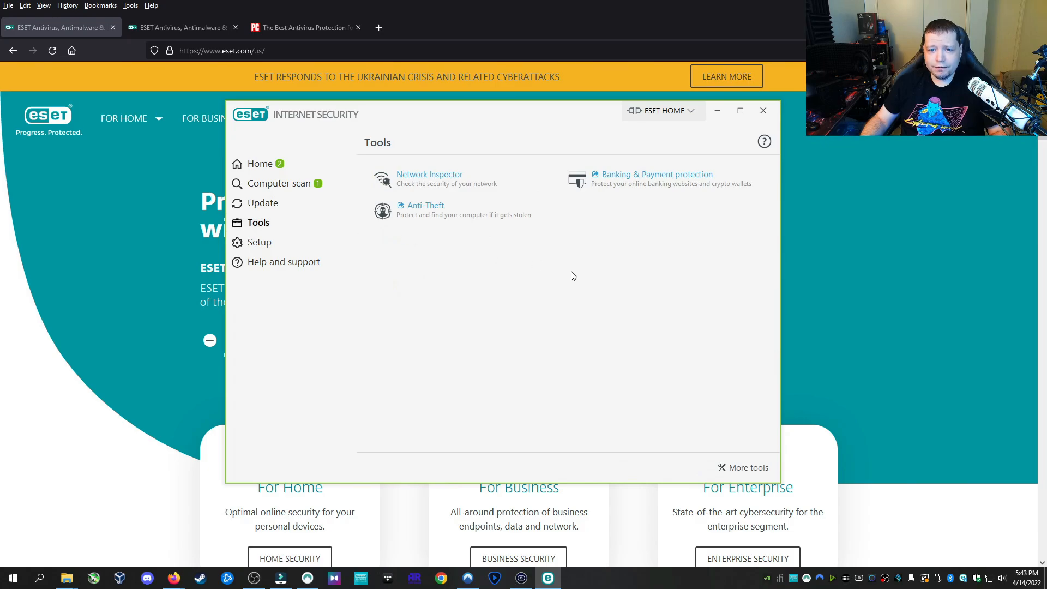
- Open Network Inspector and page through recently connected wired-network devices
{"action": "left_click", "coordinate": [430, 174]}
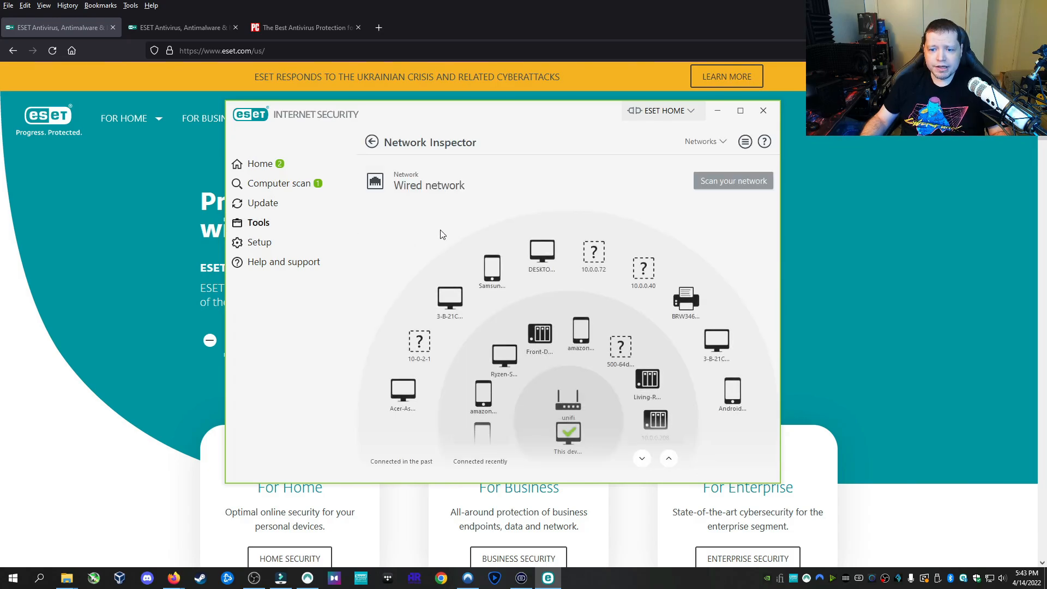
{"action": "left_click", "coordinate": [642, 459]}
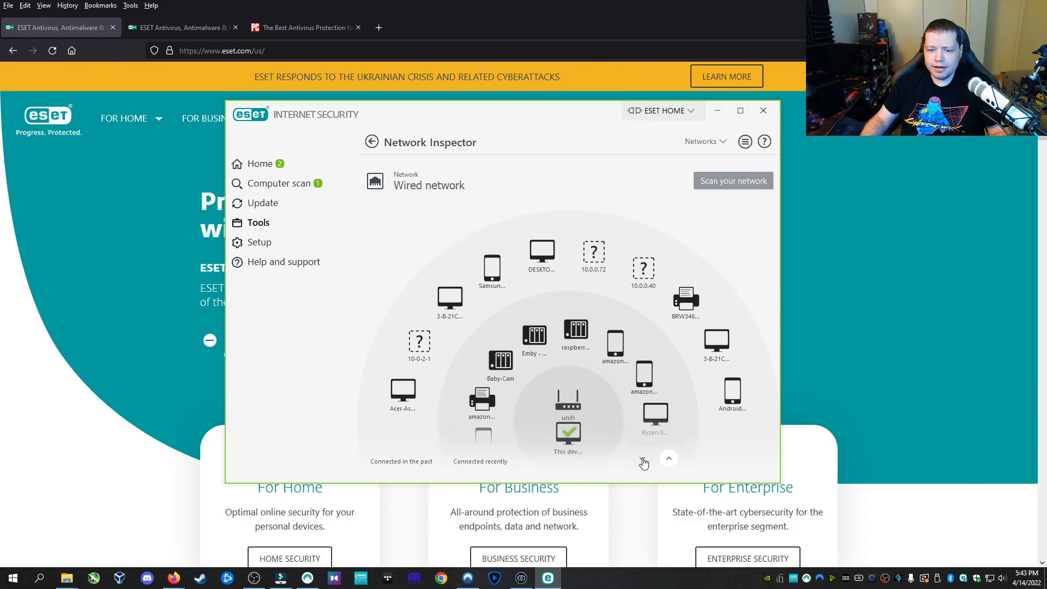
{"action": "left_click", "coordinate": [668, 459]}
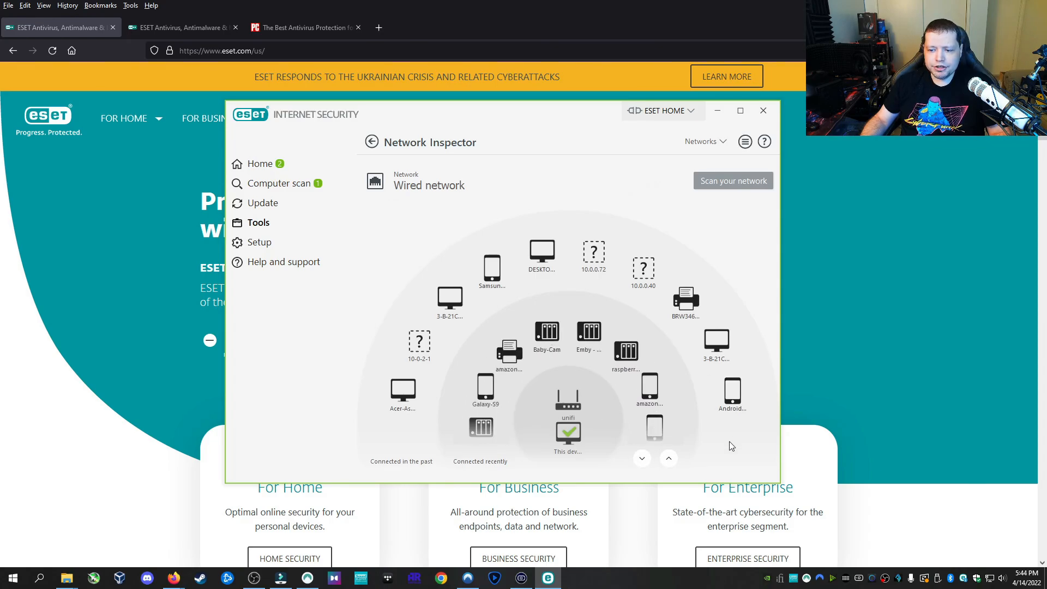
{"action": "mouse_move", "coordinate": [534, 269]}
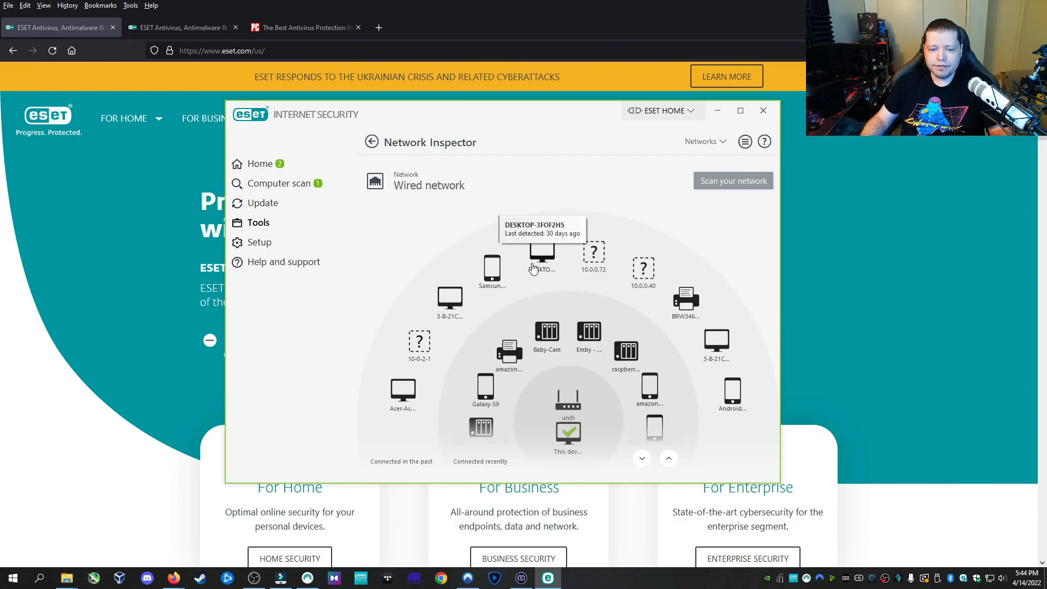
{"action": "mouse_move", "coordinate": [654, 293]}
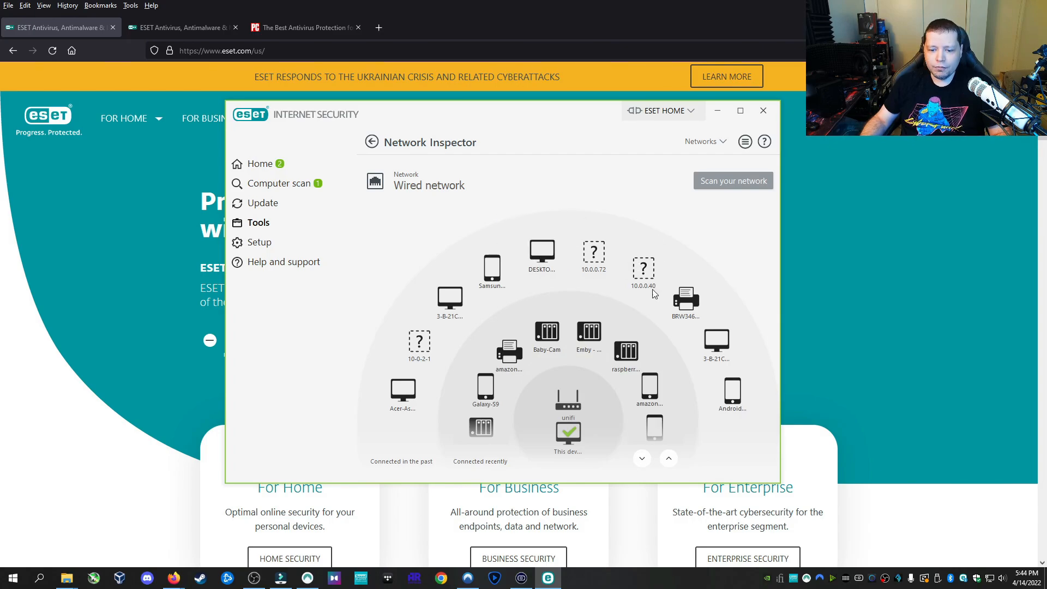
{"action": "mouse_move", "coordinate": [683, 236]}
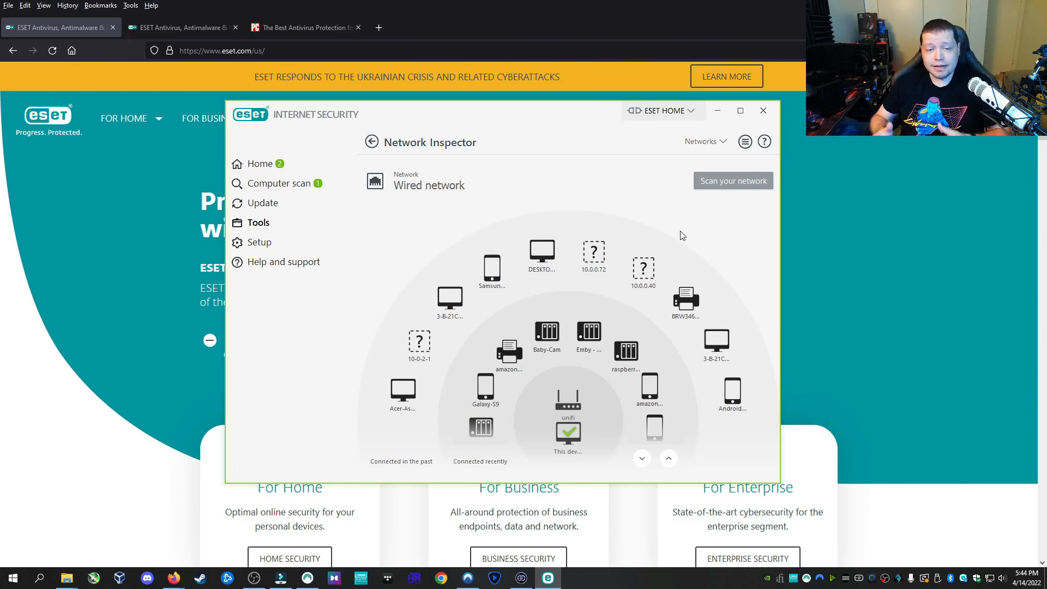
{"action": "mouse_move", "coordinate": [731, 195]}
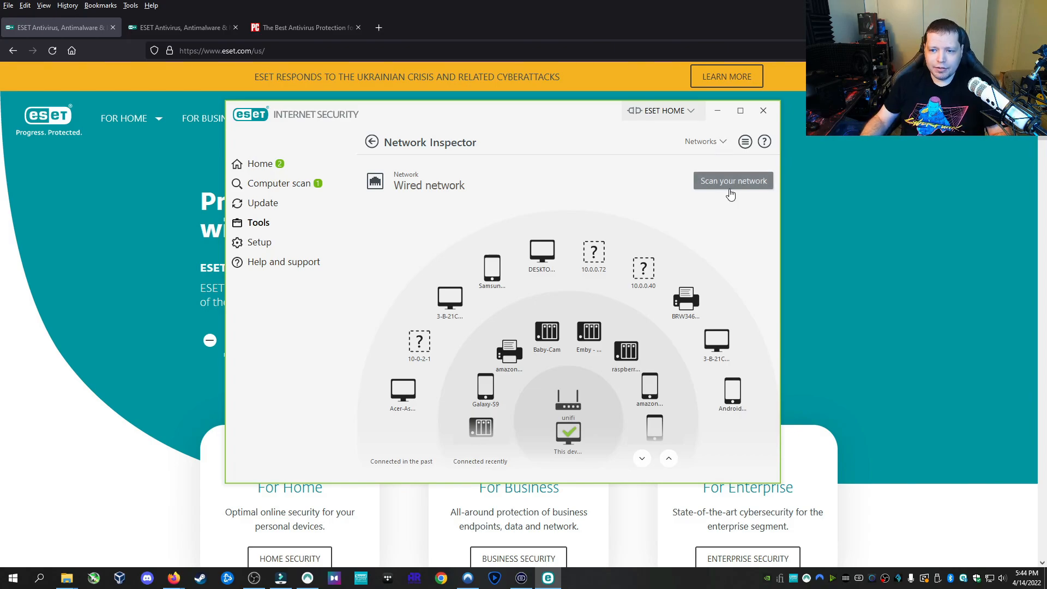
- Bring up the Start network scan prompt from Scan your network
{"action": "left_click", "coordinate": [733, 181]}
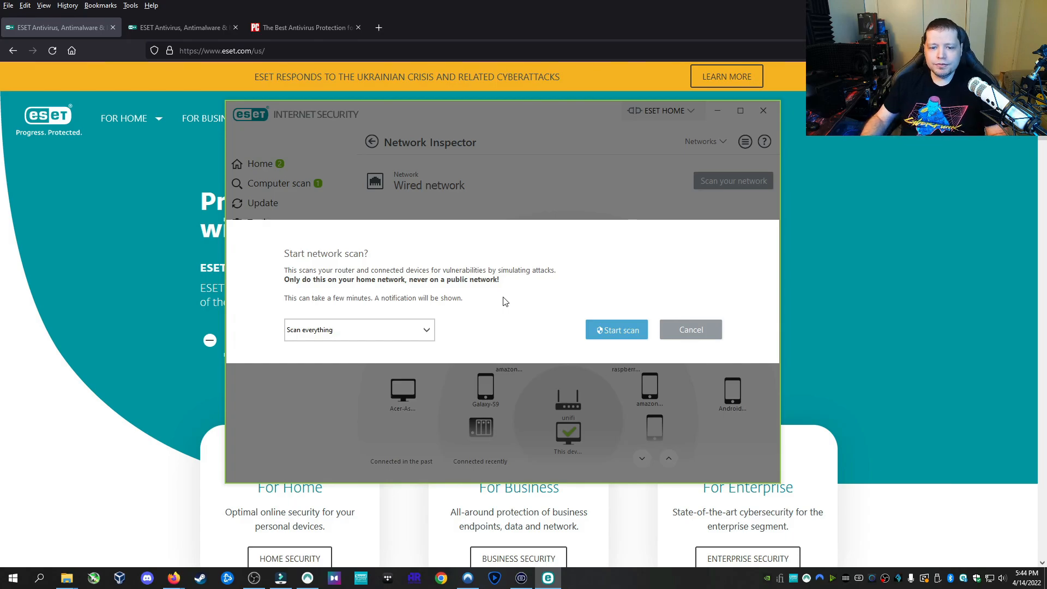
{"action": "mouse_move", "coordinate": [505, 291]}
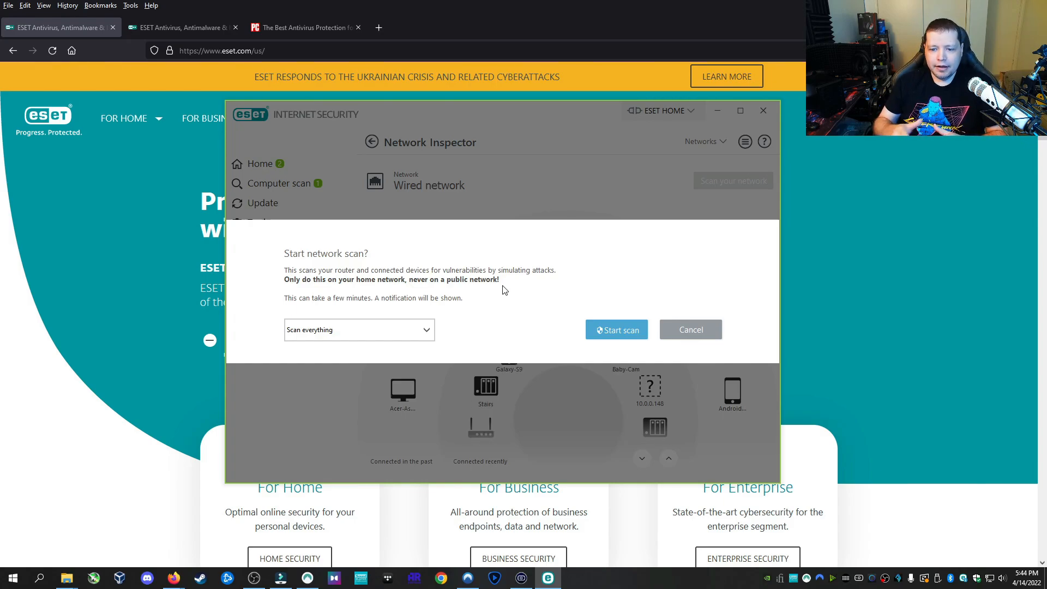
{"action": "mouse_move", "coordinate": [566, 336]}
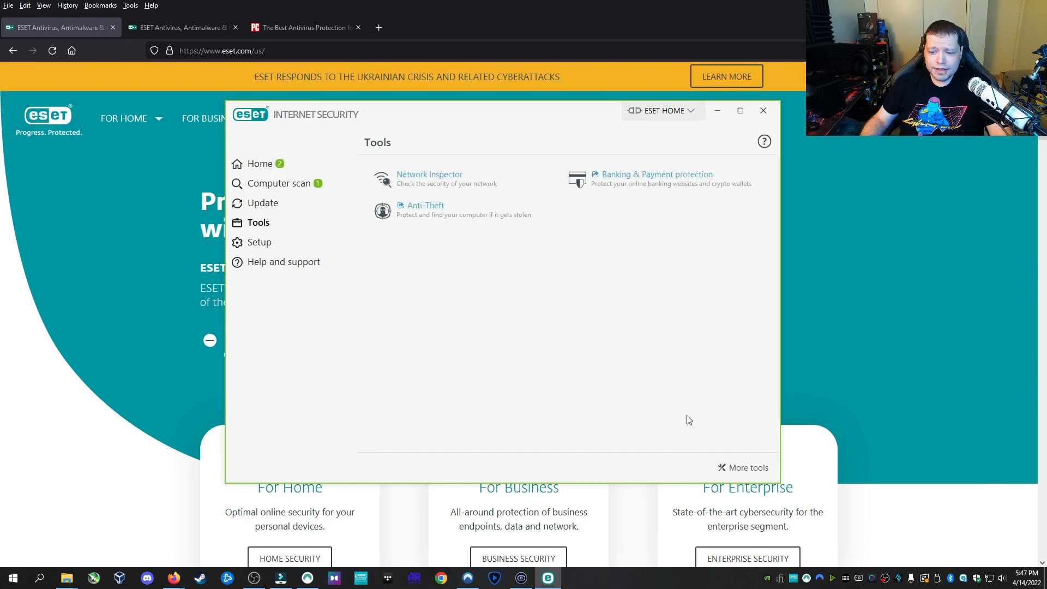
{"action": "mouse_move", "coordinate": [457, 227]}
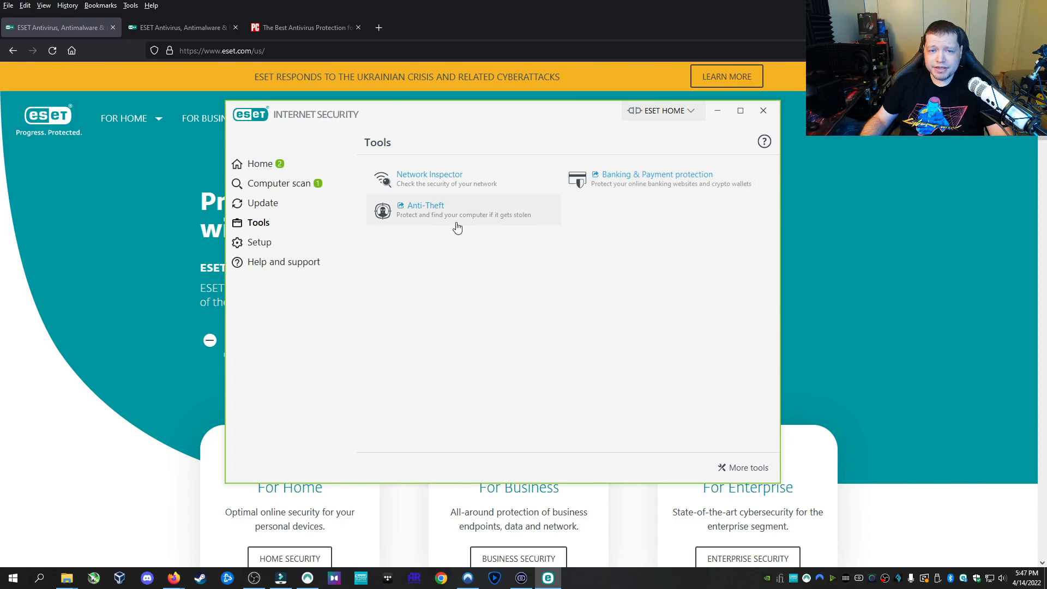
{"action": "mouse_move", "coordinate": [738, 473]}
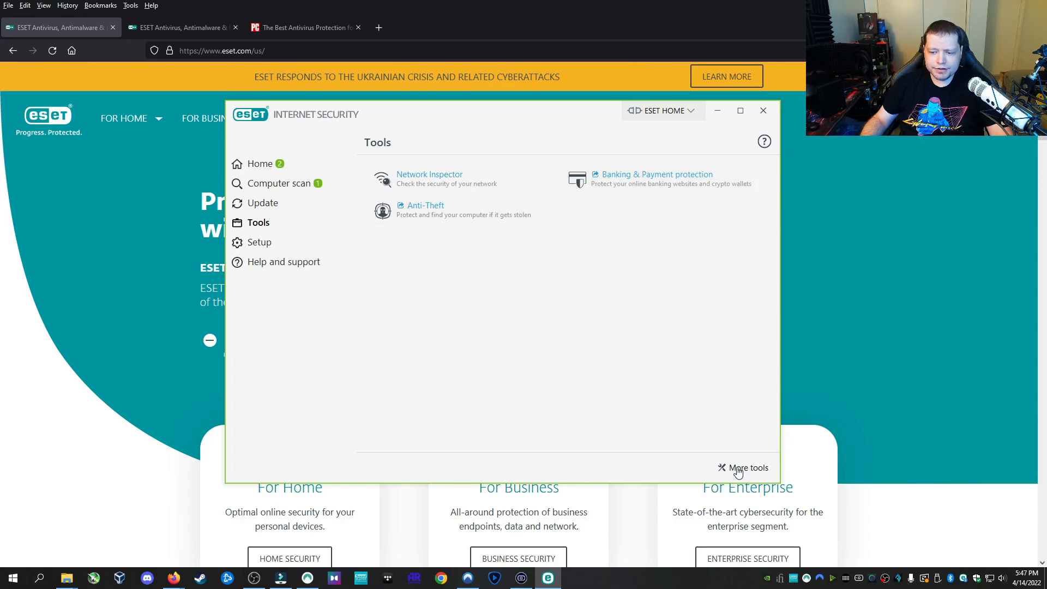
{"action": "left_click", "coordinate": [748, 468]}
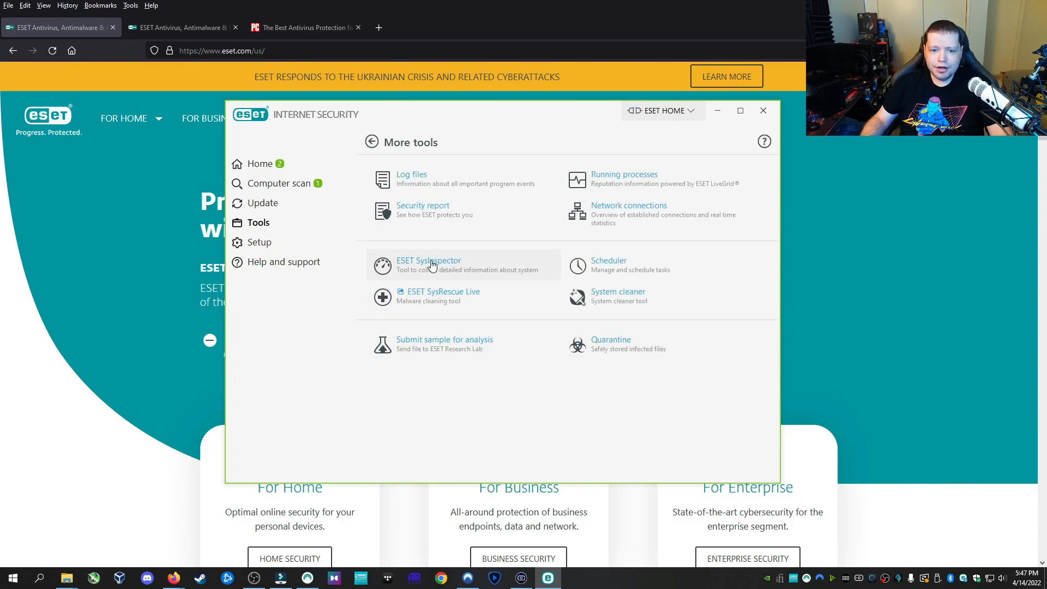
{"action": "left_click", "coordinate": [429, 260]}
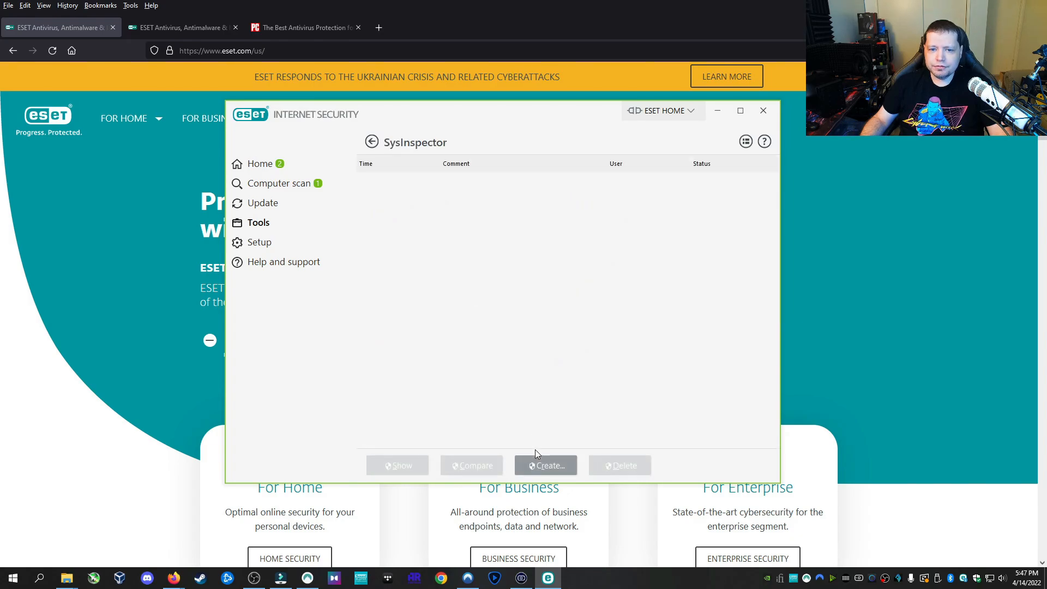
{"action": "mouse_move", "coordinate": [557, 394]}
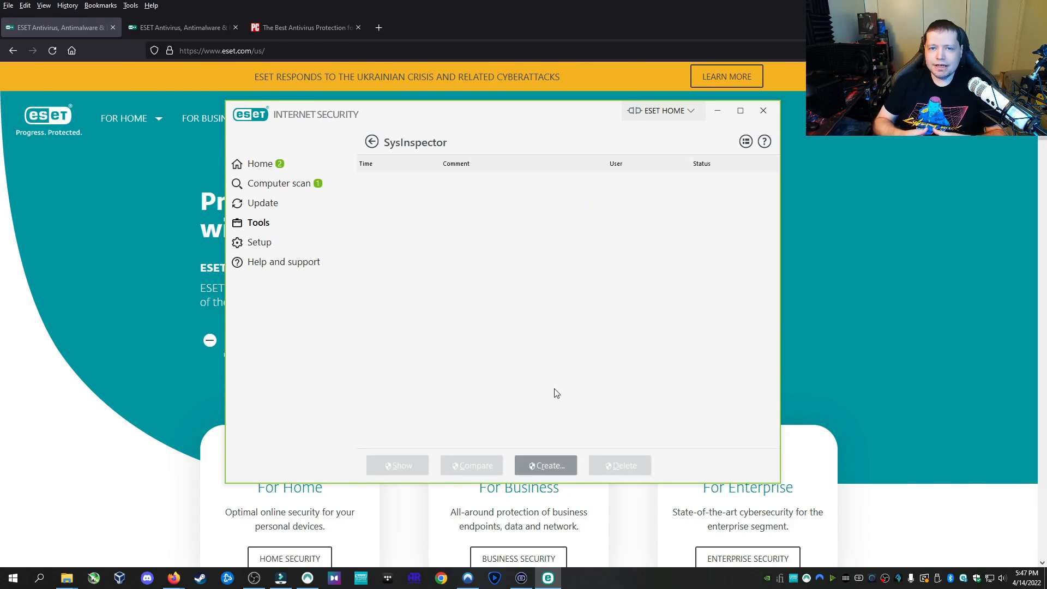
{"action": "left_click", "coordinate": [372, 142]}
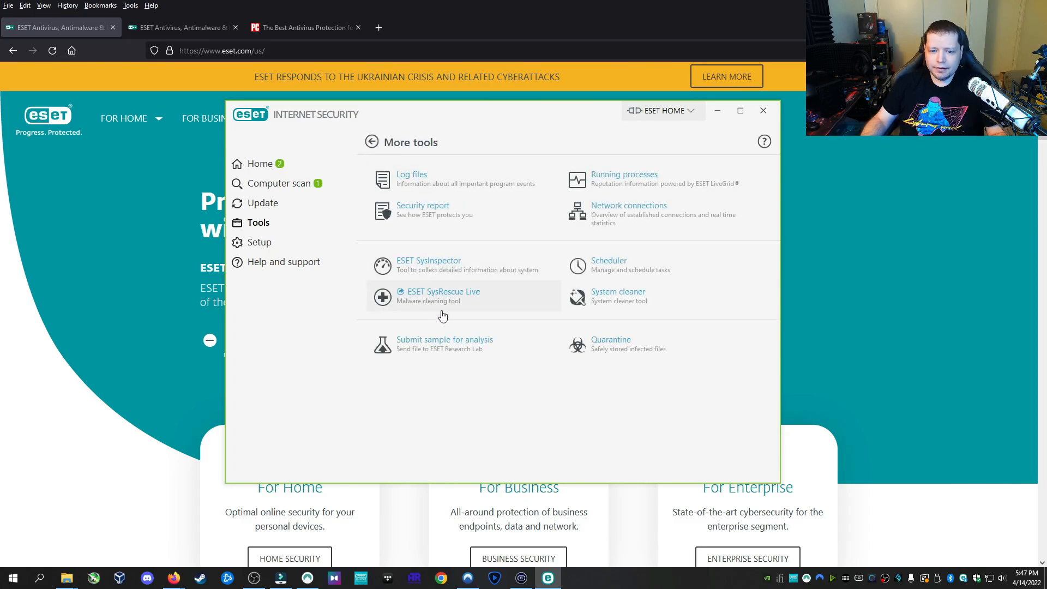
{"action": "mouse_move", "coordinate": [602, 342]}
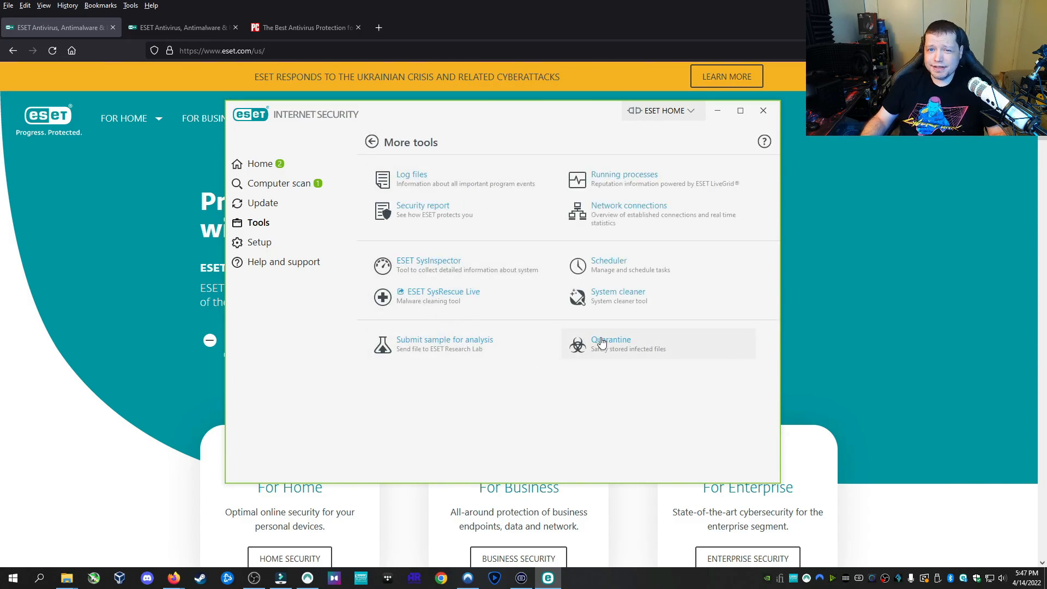
{"action": "mouse_move", "coordinate": [612, 295]}
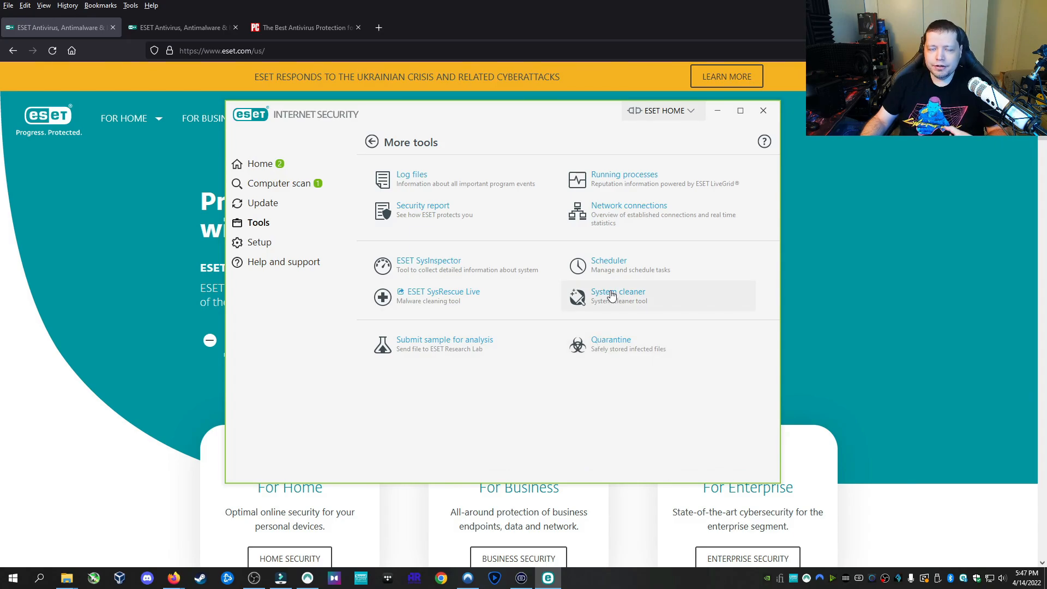
{"action": "mouse_move", "coordinate": [628, 266]}
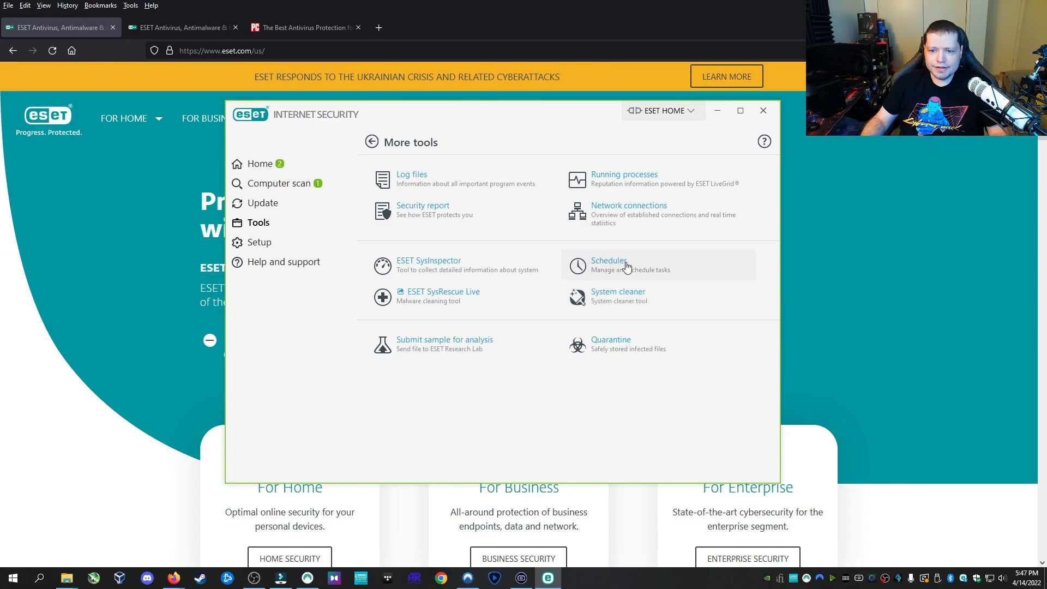
{"action": "mouse_move", "coordinate": [645, 263]}
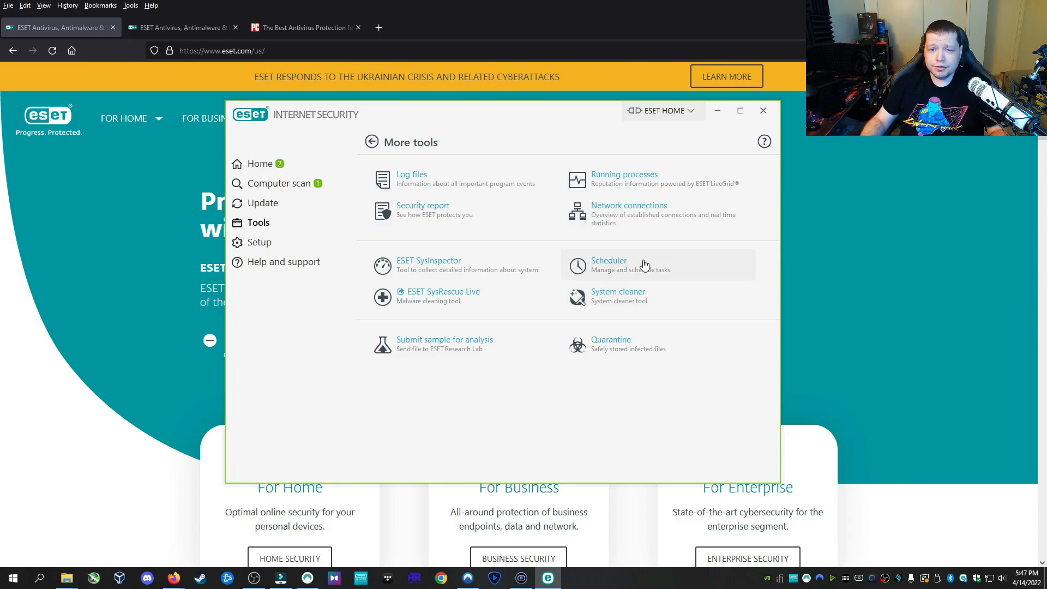
{"action": "mouse_move", "coordinate": [622, 215]}
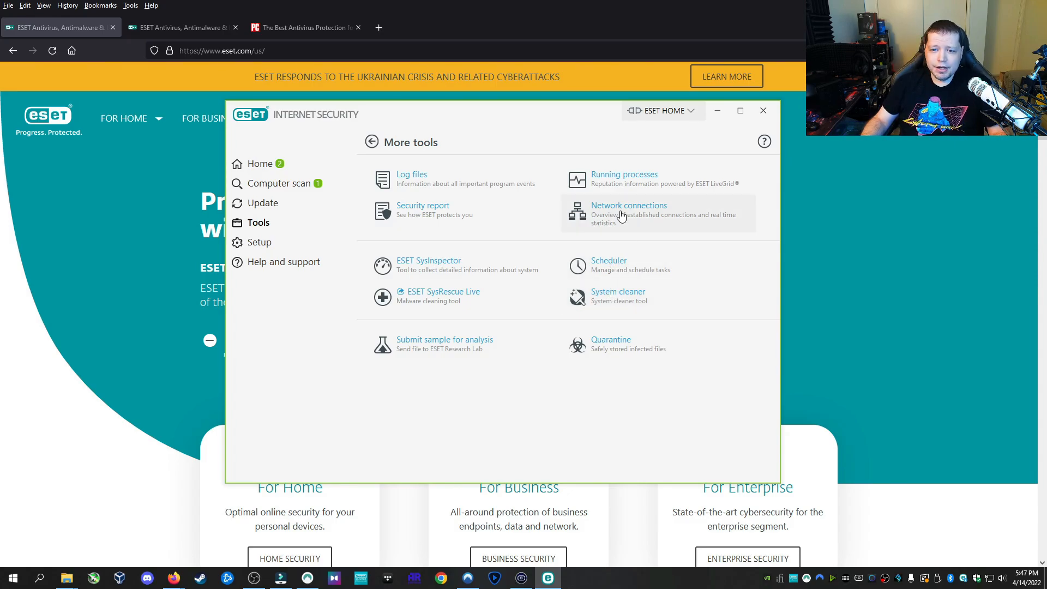
- View Network connections, then check Running processes and their reputation
{"action": "left_click", "coordinate": [629, 205]}
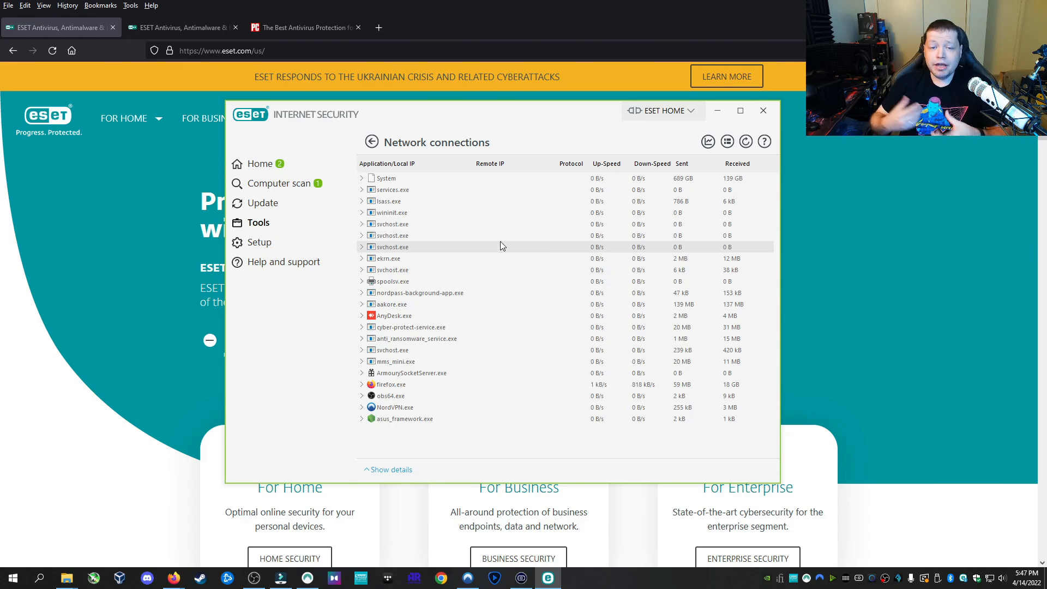
{"action": "left_click", "coordinate": [372, 142]}
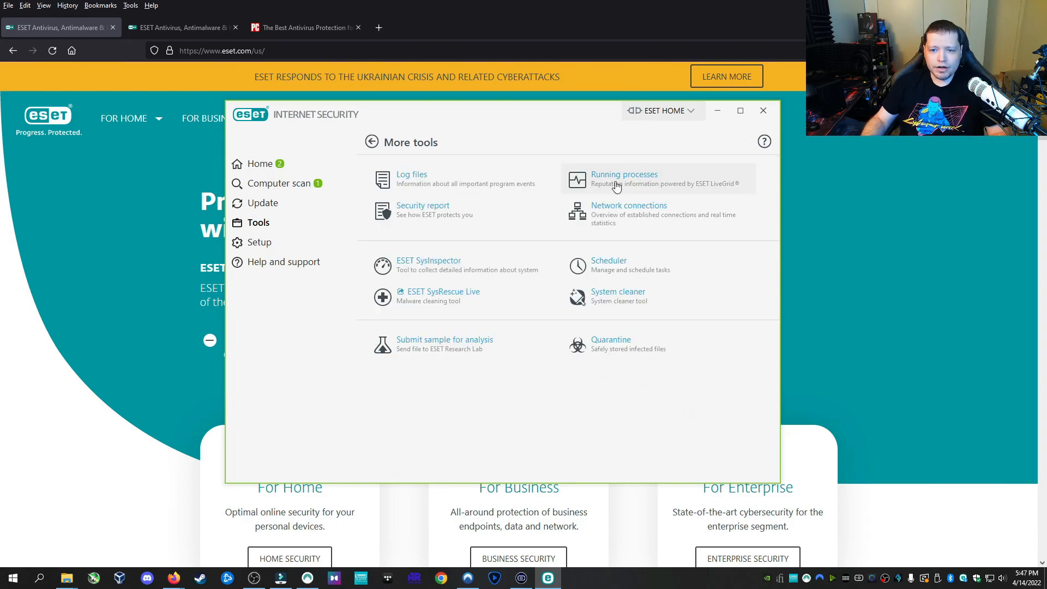
{"action": "left_click", "coordinate": [624, 174]}
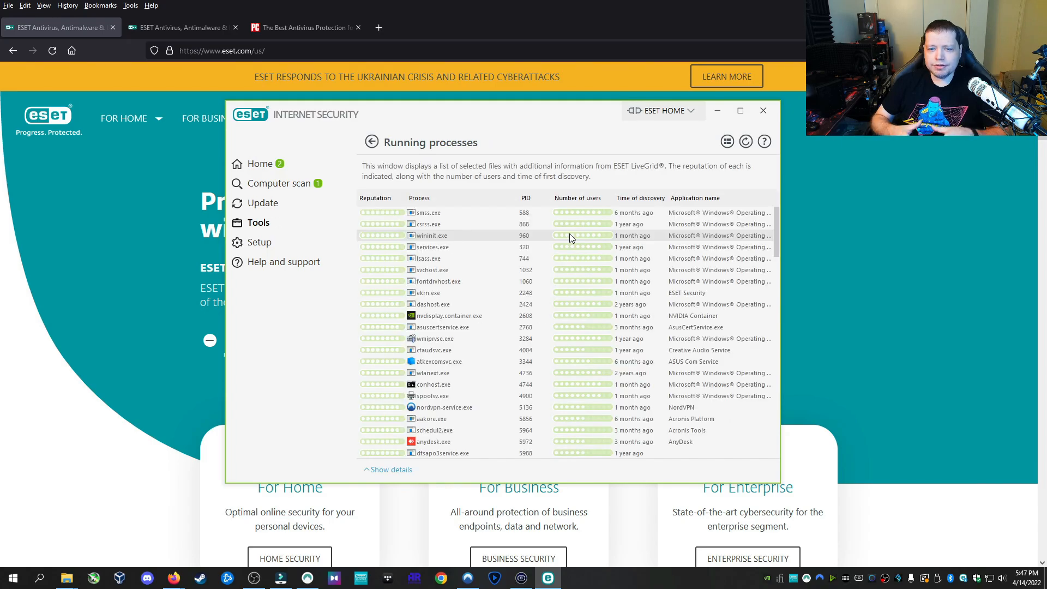
{"action": "scroll", "scroll_direction": "down", "scroll_amount": 3}
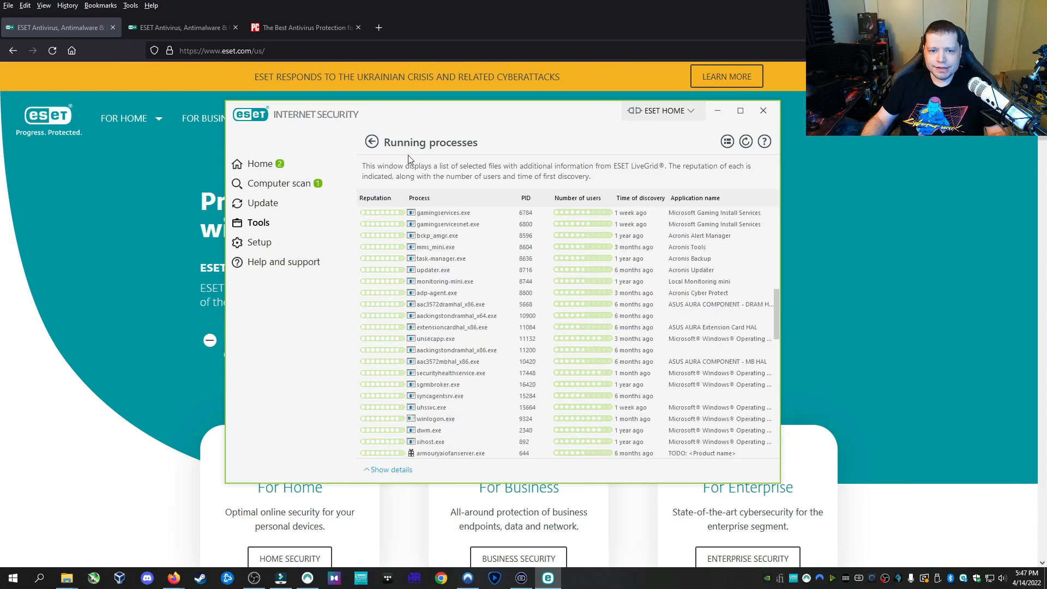
- Return to Tools and open the ESET SysRescue Live web page
{"action": "left_click", "coordinate": [371, 141]}
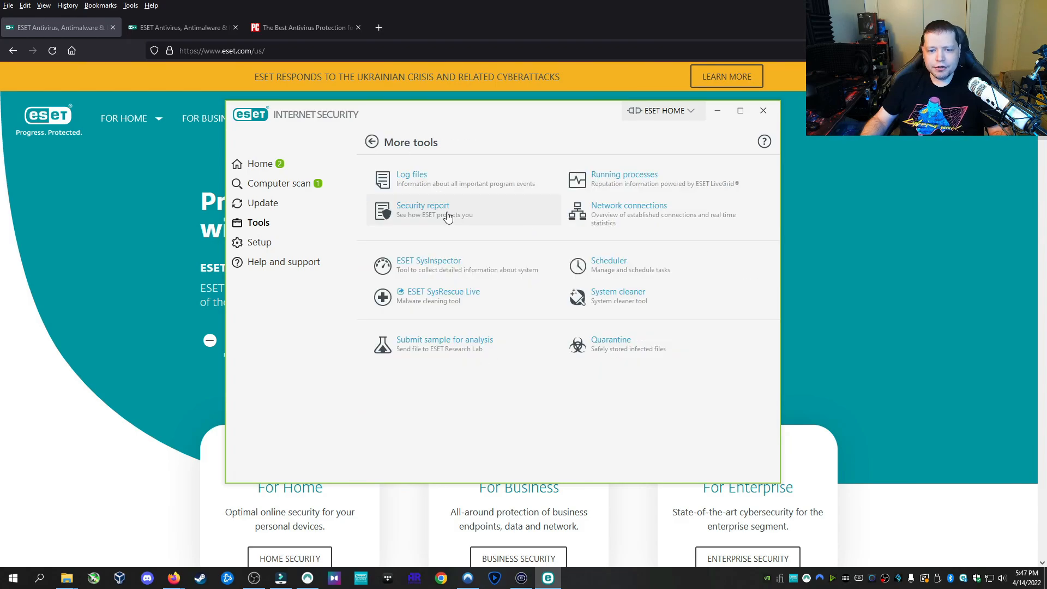
{"action": "mouse_move", "coordinate": [462, 303]}
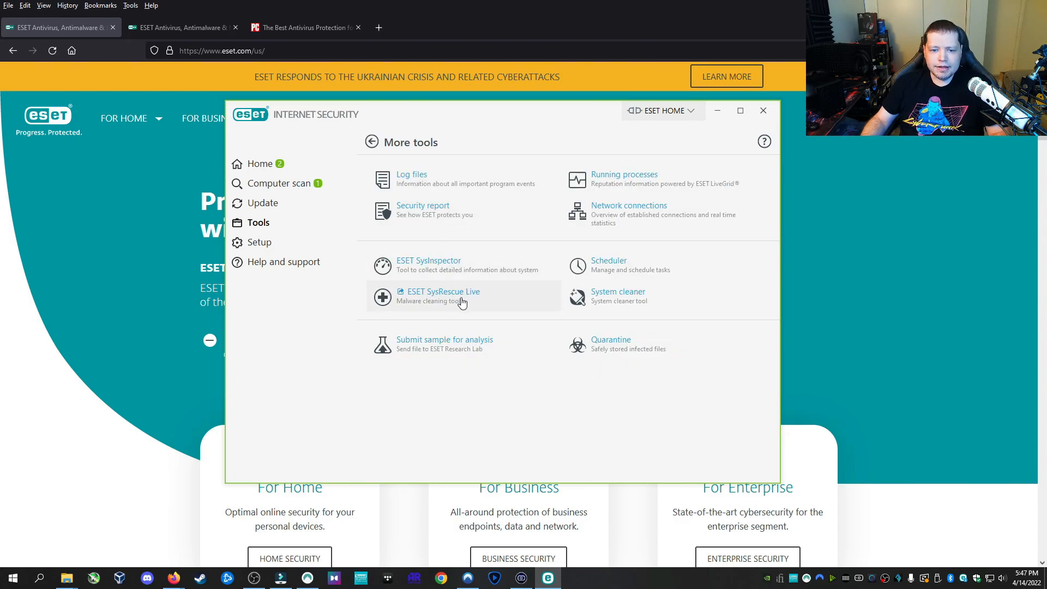
{"action": "left_click", "coordinate": [442, 292]}
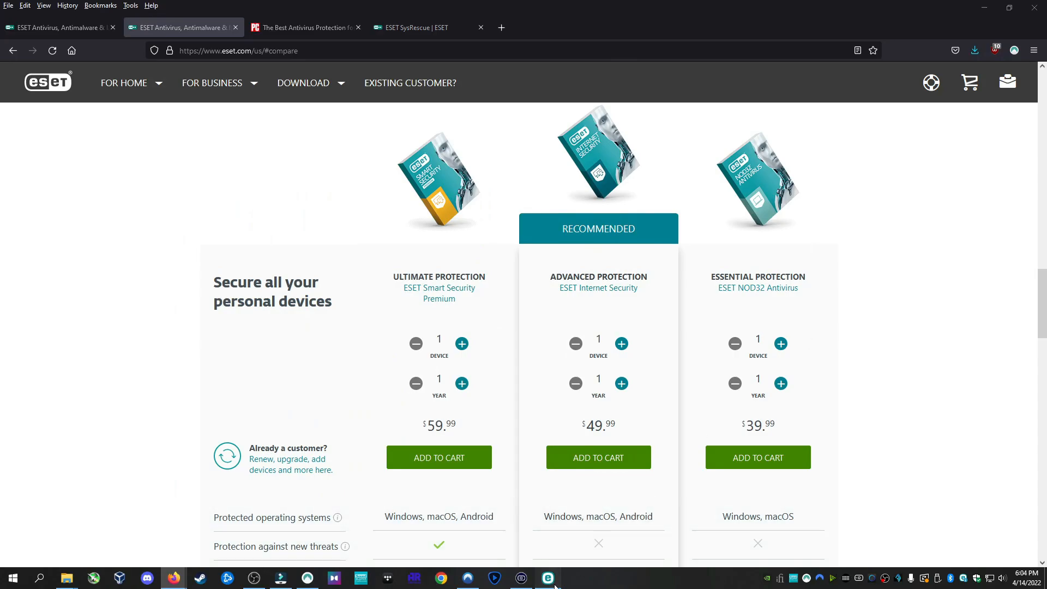
- Restore ESET and check Internet protection and Network protection, ending on Setup
{"action": "left_click", "coordinate": [547, 578]}
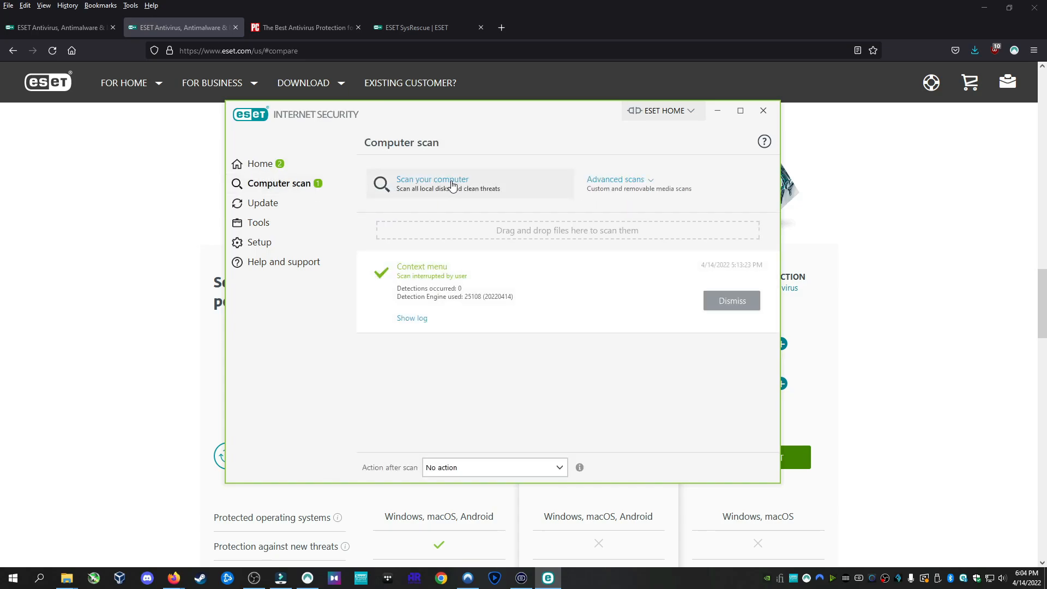
{"action": "left_click", "coordinate": [260, 242]}
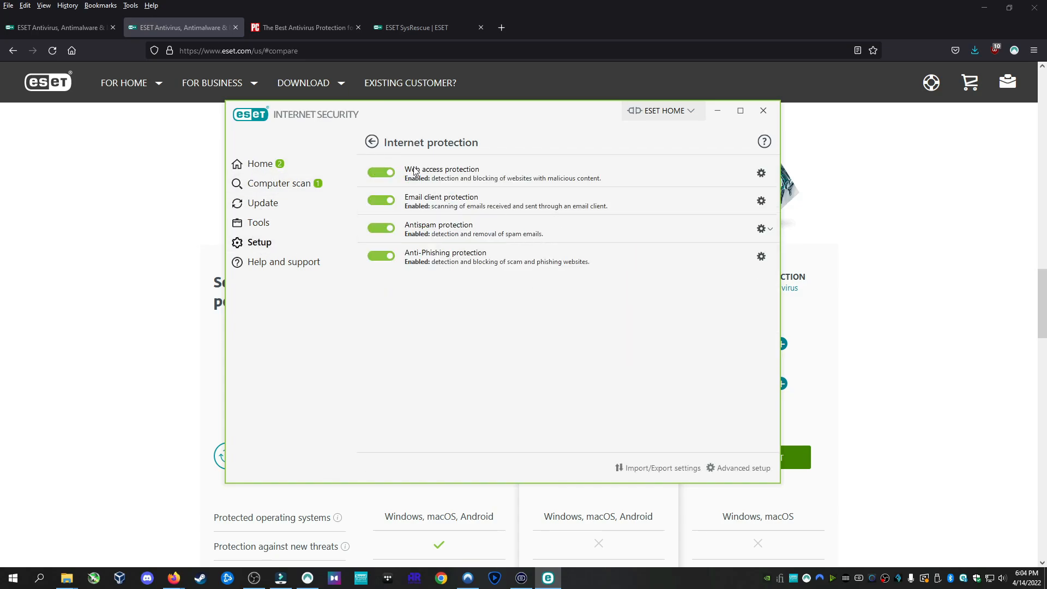
{"action": "left_click", "coordinate": [372, 142]}
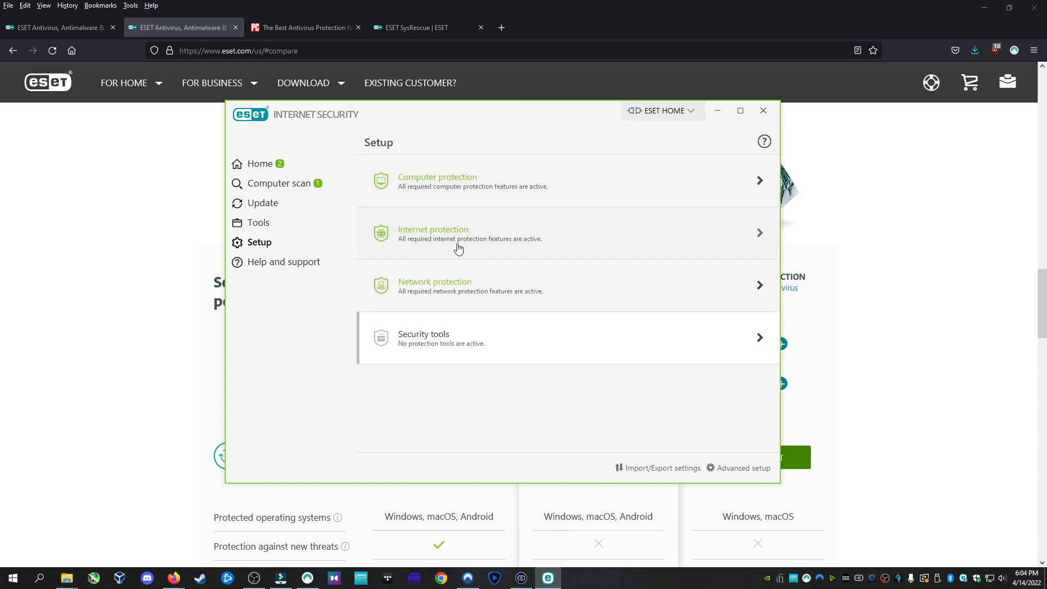
{"action": "left_click", "coordinate": [455, 286]}
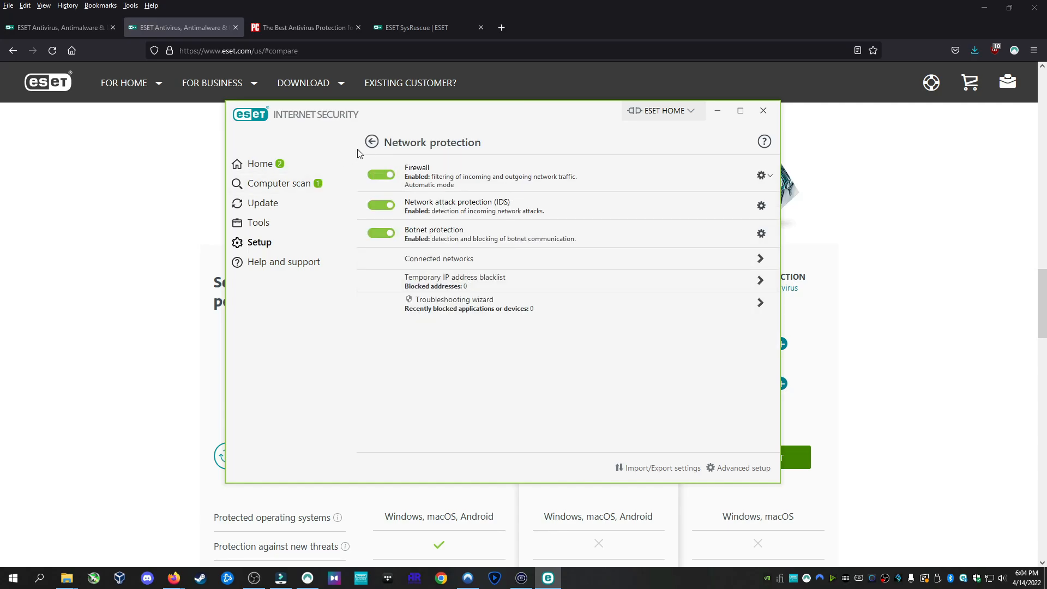
{"action": "left_click", "coordinate": [371, 141]}
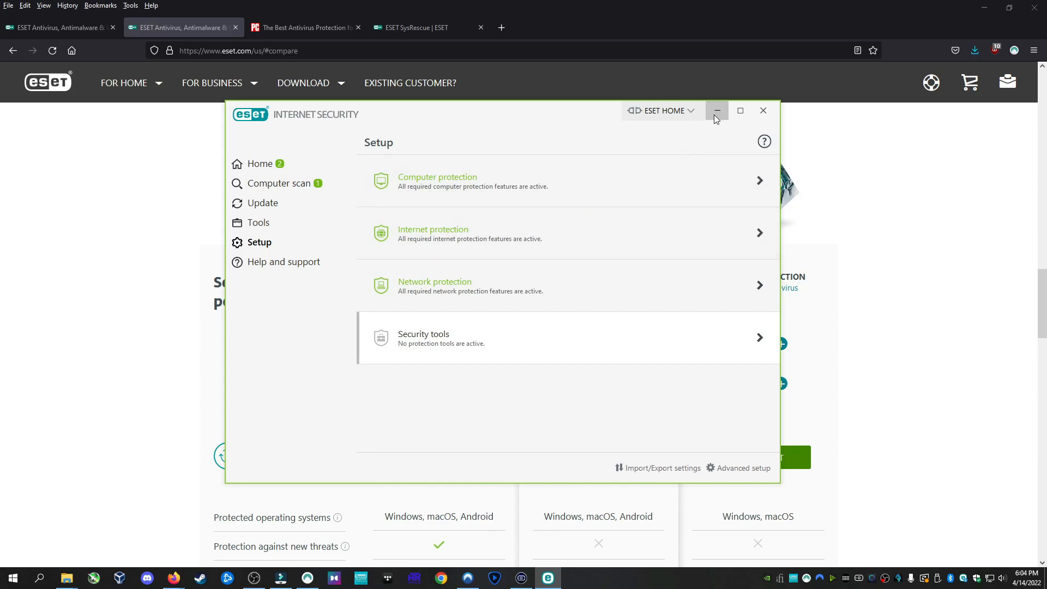
- Minimize the ESET window to reveal Firefox's pricing page with Internet Security at $49.99
{"action": "left_click", "coordinate": [718, 110]}
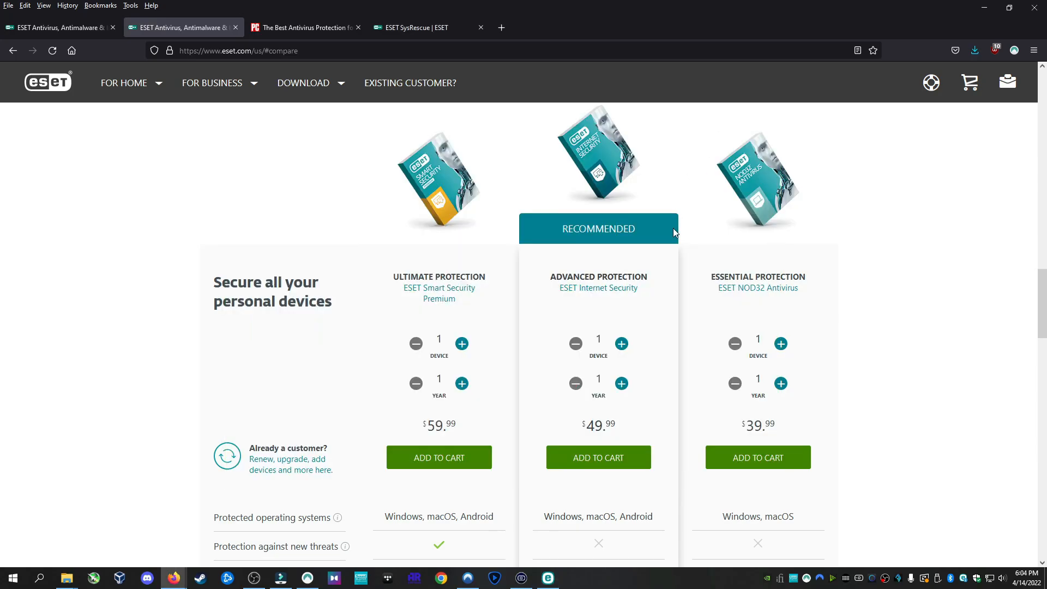
{"action": "mouse_move", "coordinate": [687, 226]}
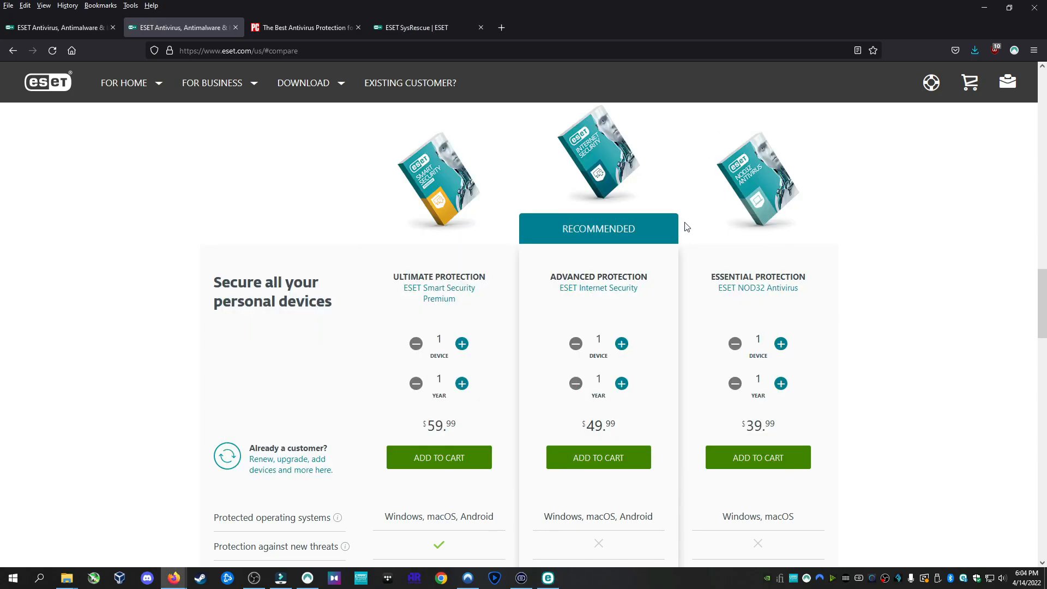
{"action": "mouse_move", "coordinate": [594, 382]}
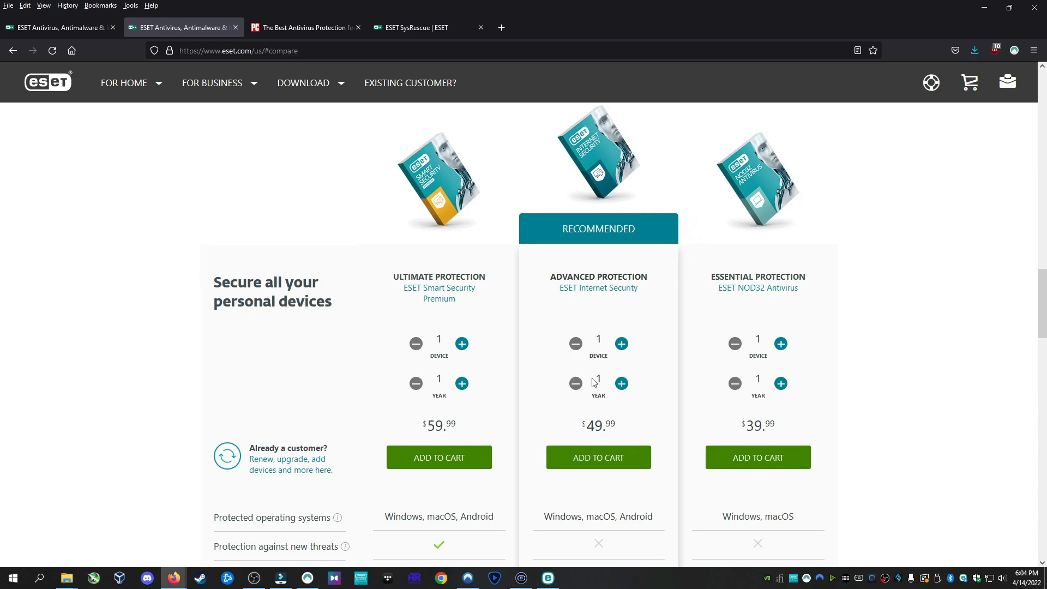
{"action": "mouse_move", "coordinate": [614, 310]}
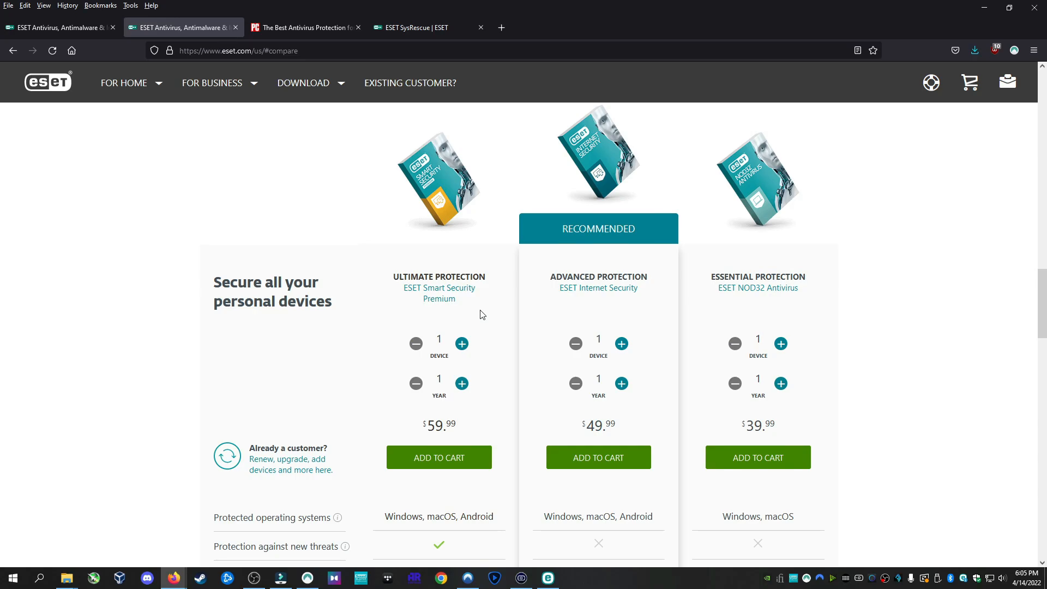
{"action": "mouse_move", "coordinate": [548, 408]}
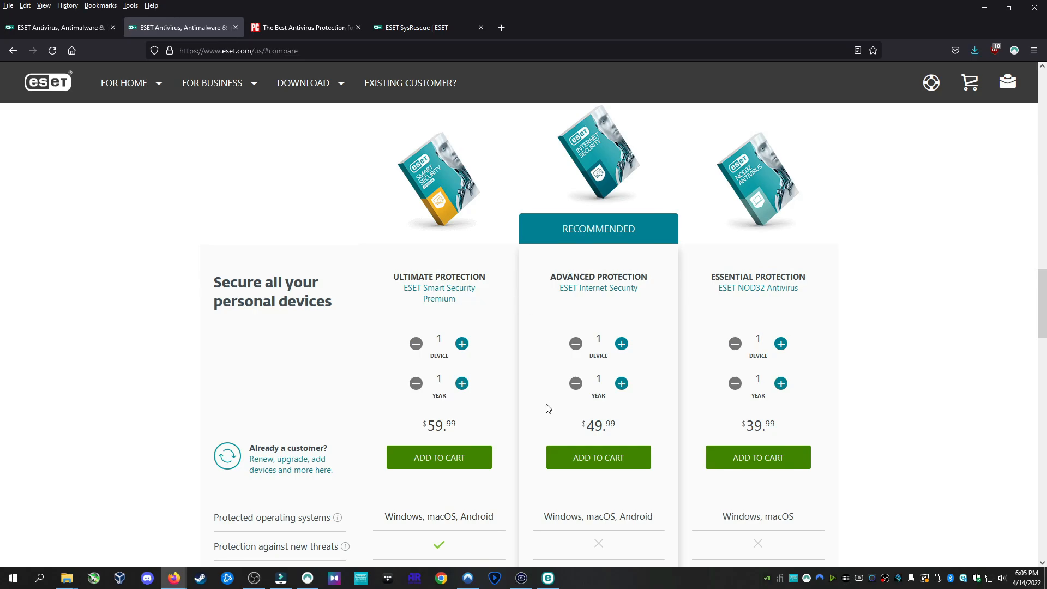
{"action": "mouse_move", "coordinate": [546, 426]}
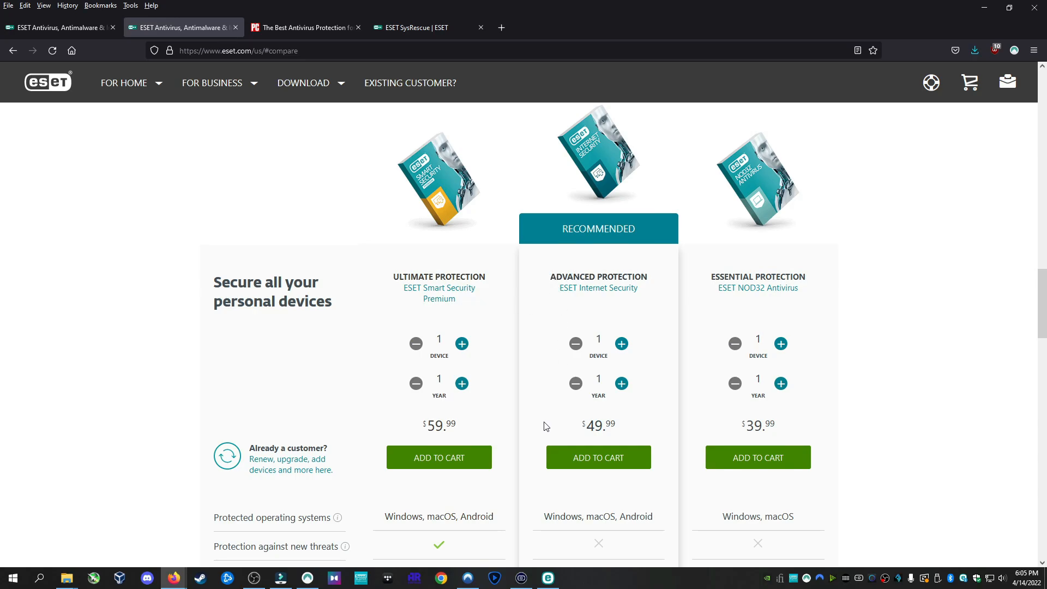